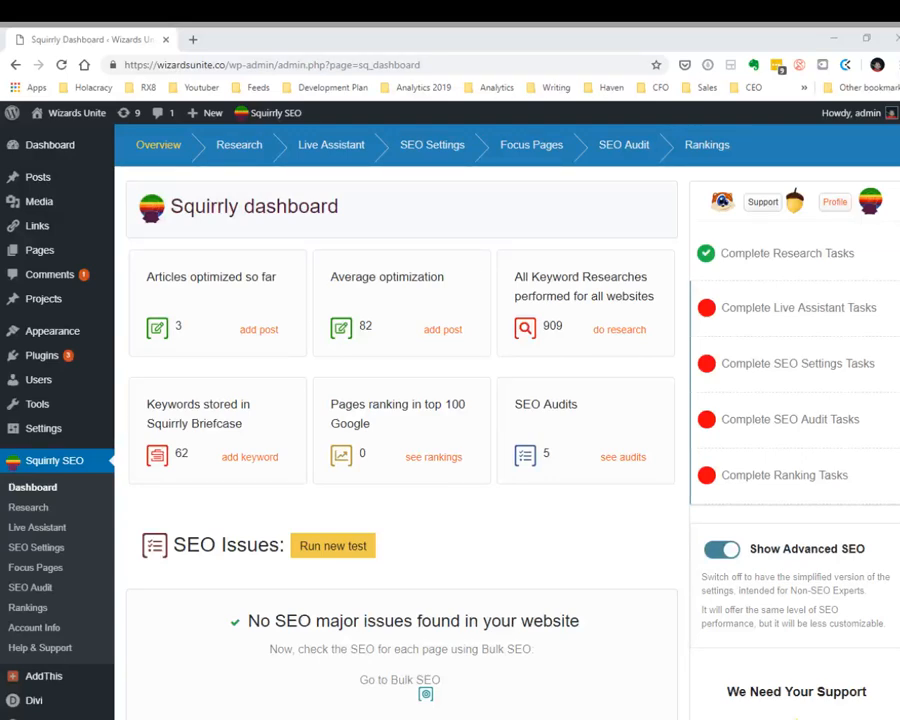
pyautogui.moveTo(543, 452)
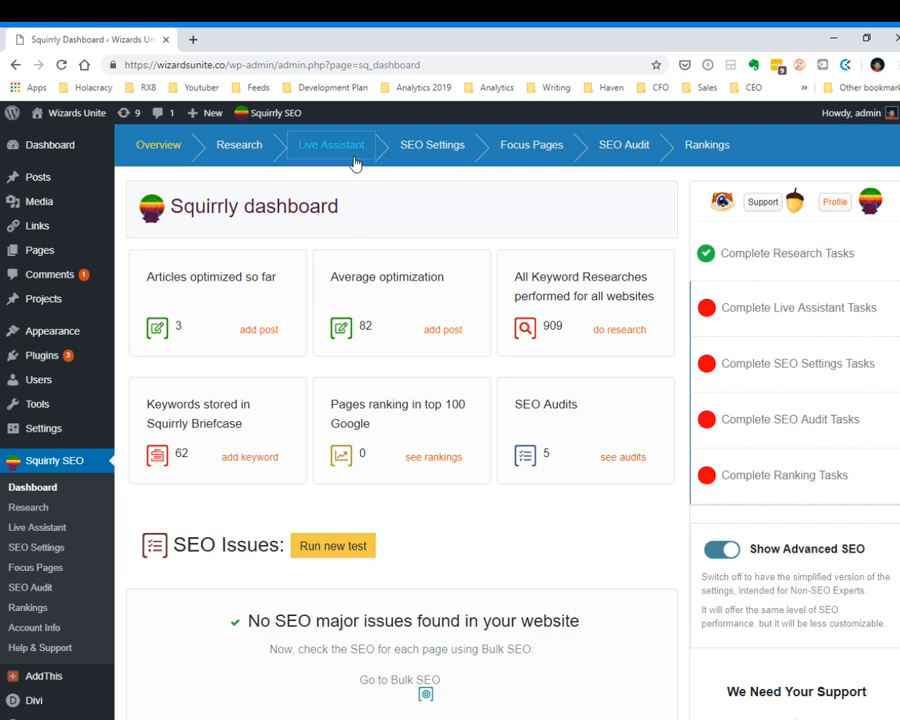
# Open the Live Assistant page, then view and dismiss the 'Optimize Using Live Assistant' task details
pyautogui.click(331, 145)
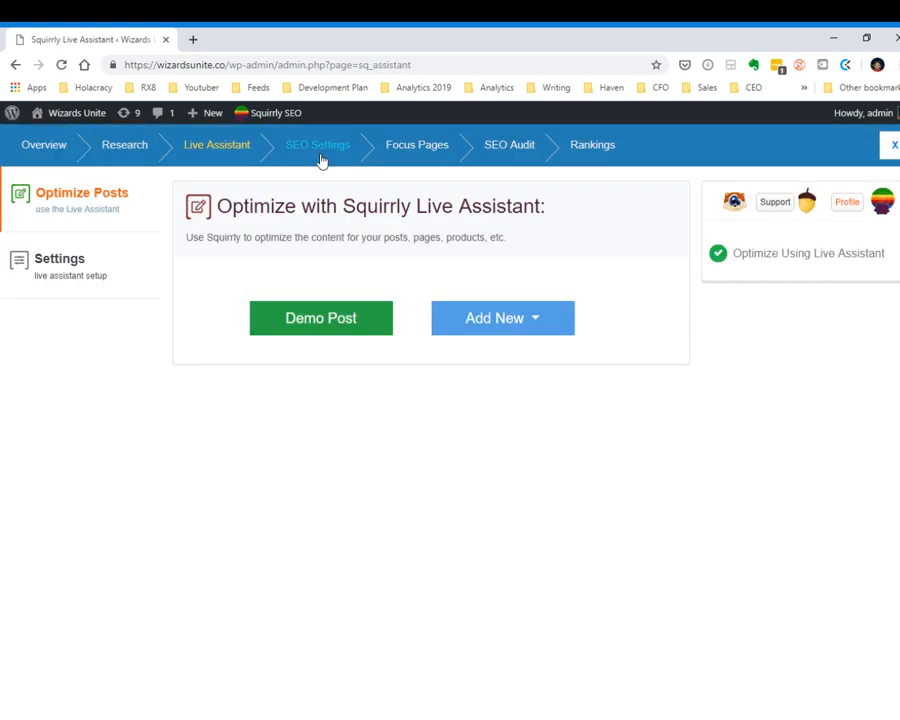
pyautogui.moveTo(217, 145)
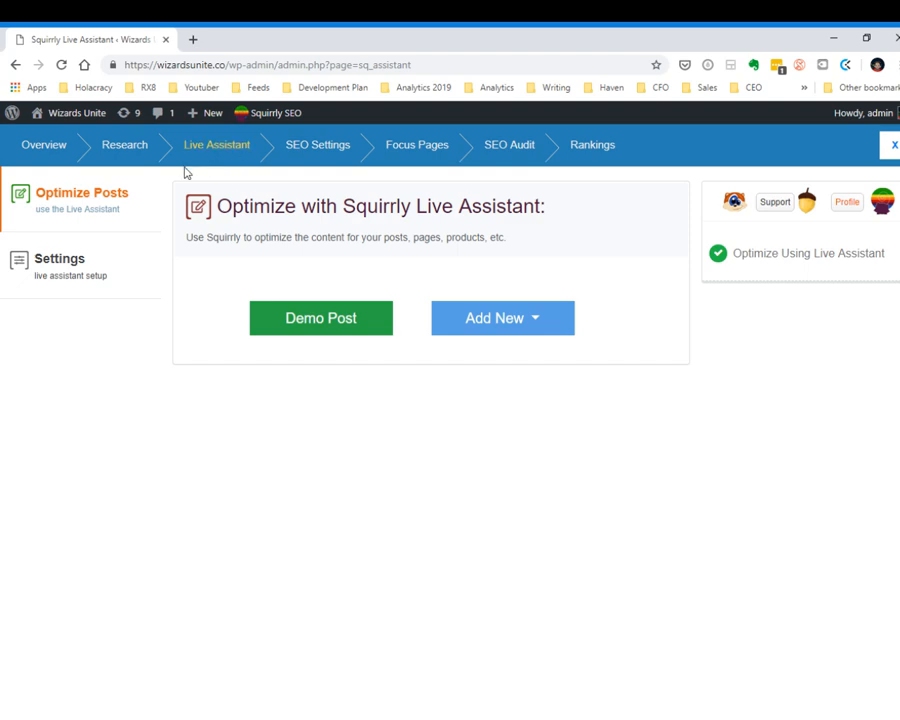
pyautogui.moveTo(113, 210)
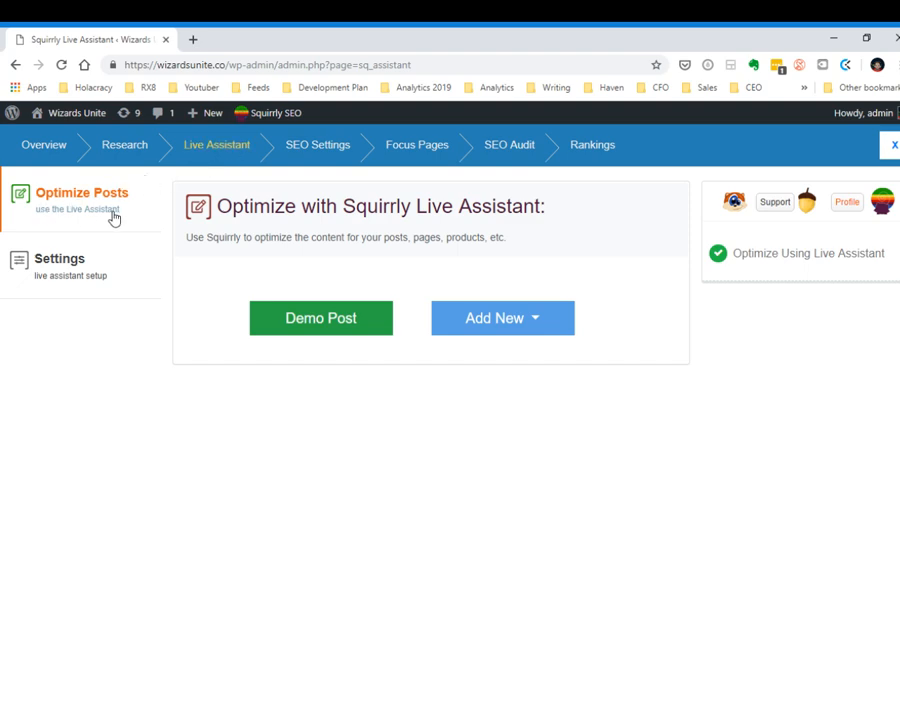
pyautogui.moveTo(565, 243)
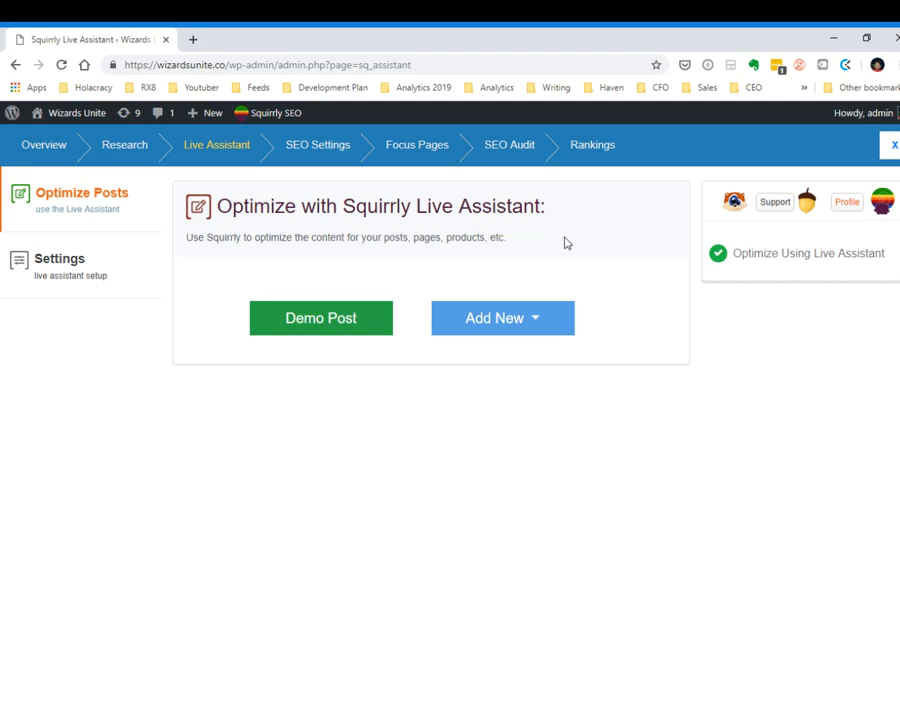
pyautogui.moveTo(735, 264)
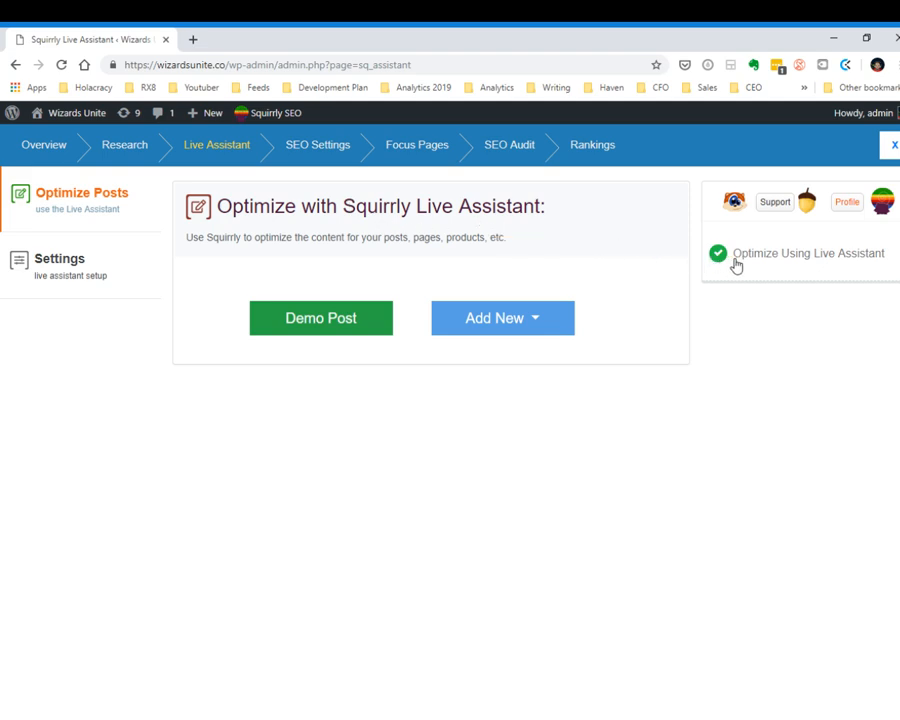
pyautogui.moveTo(755, 262)
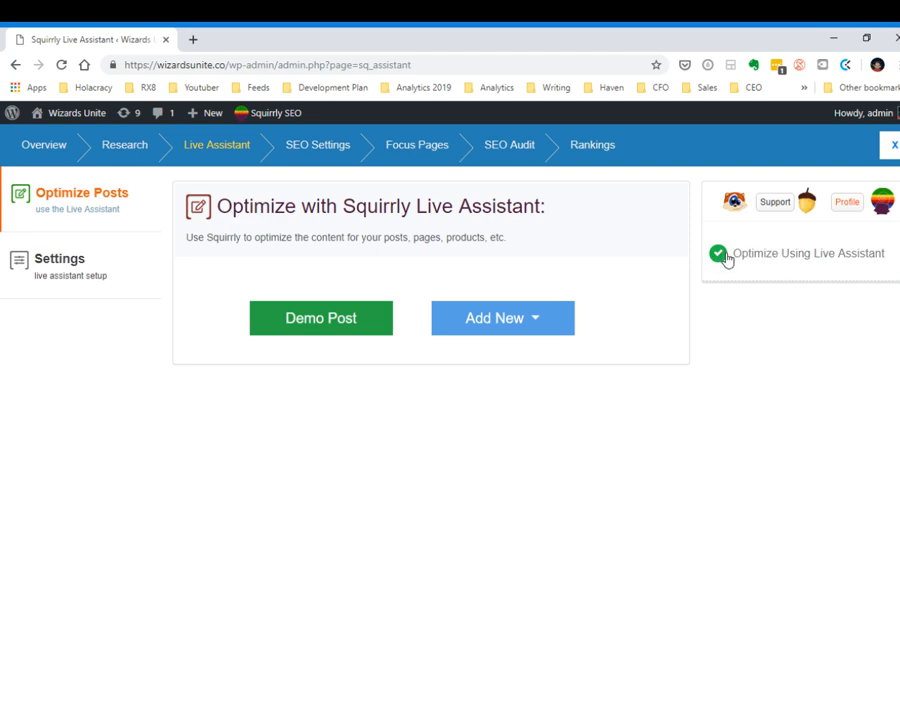
pyautogui.click(718, 253)
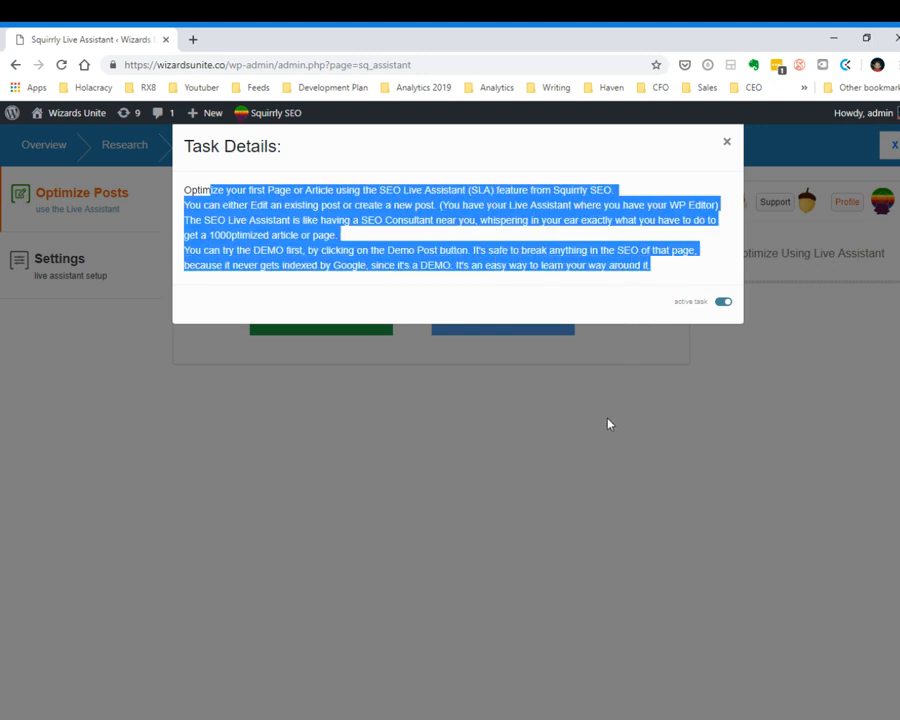
pyautogui.click(727, 141)
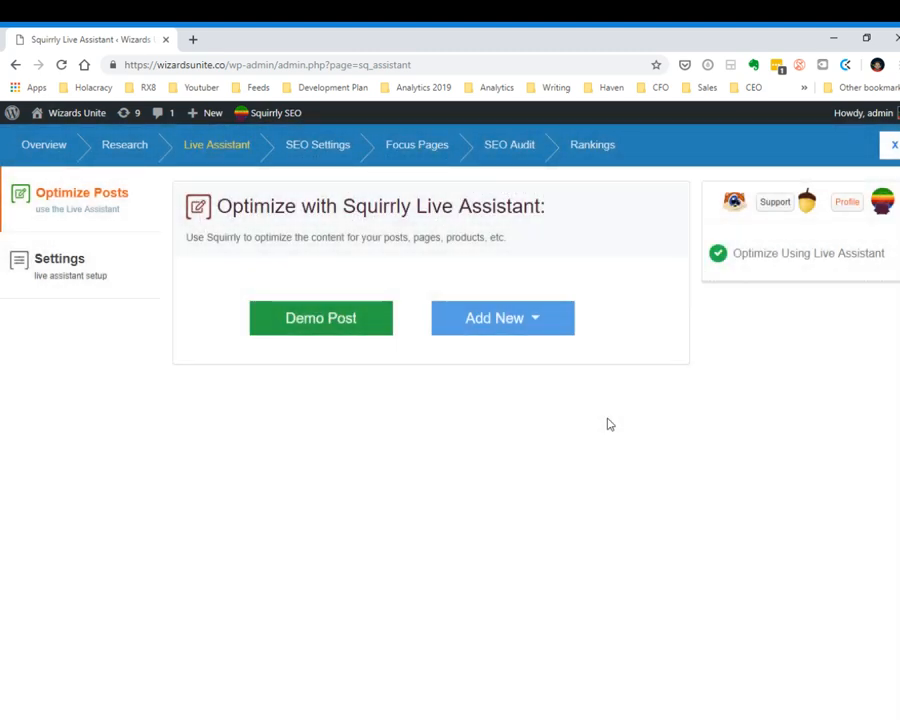
pyautogui.click(502, 318)
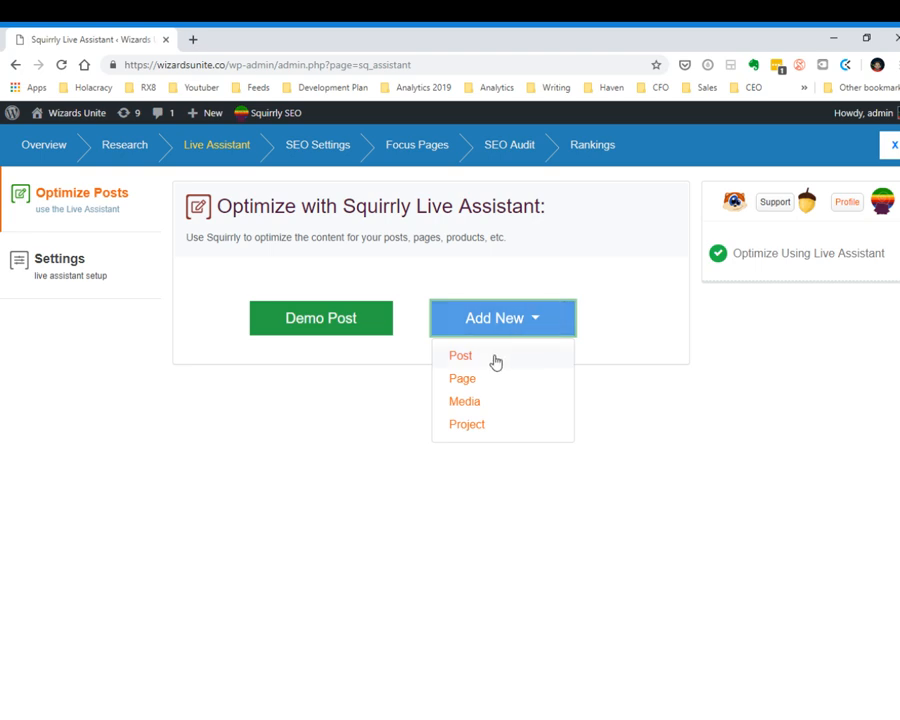
pyautogui.moveTo(360, 467)
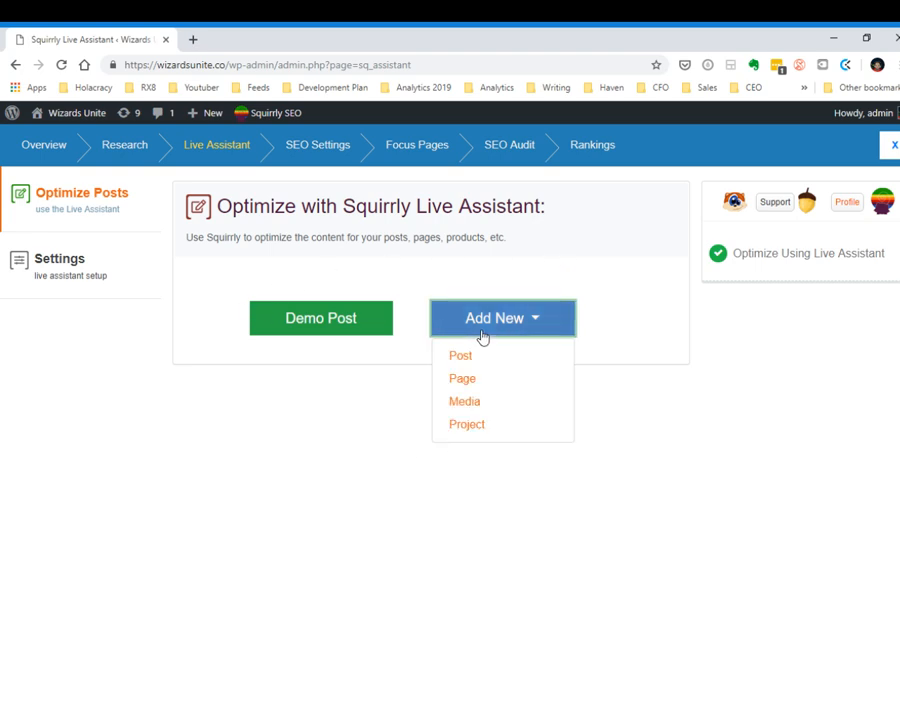
pyautogui.moveTo(464, 401)
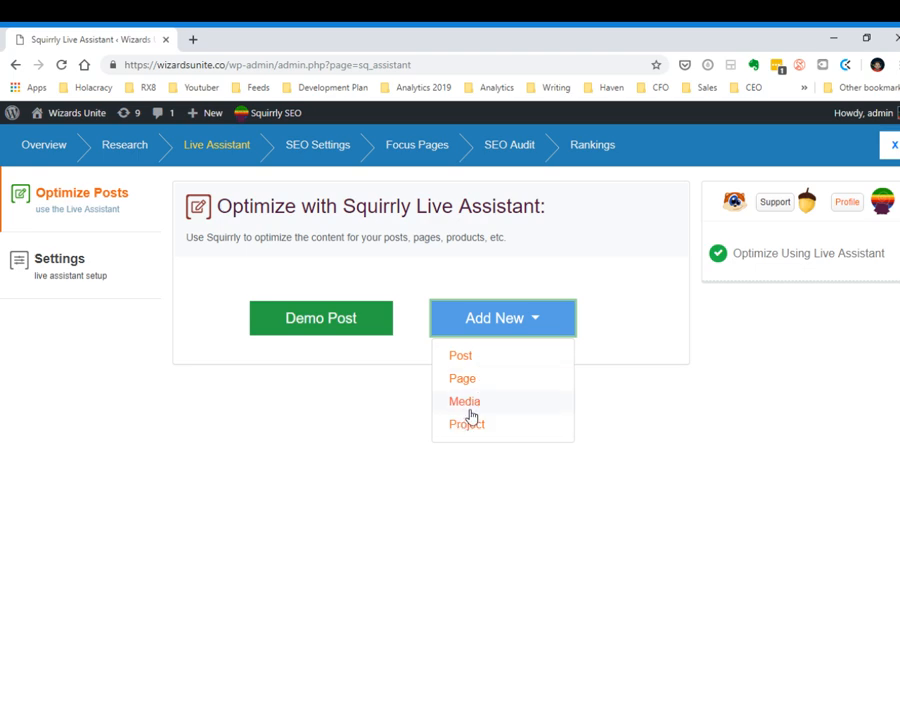
pyautogui.moveTo(463, 378)
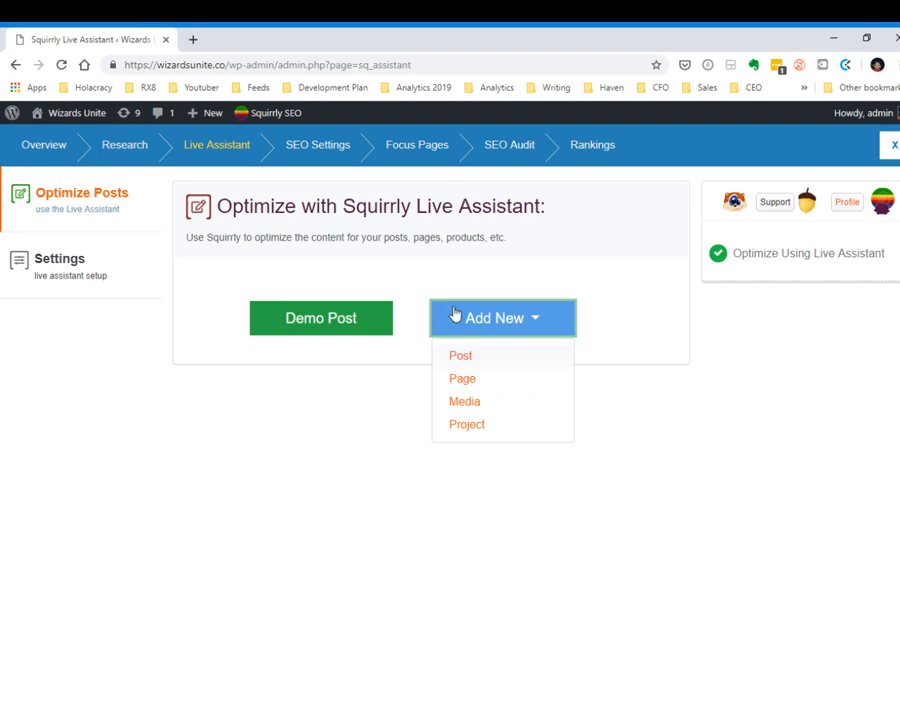
pyautogui.click(502, 317)
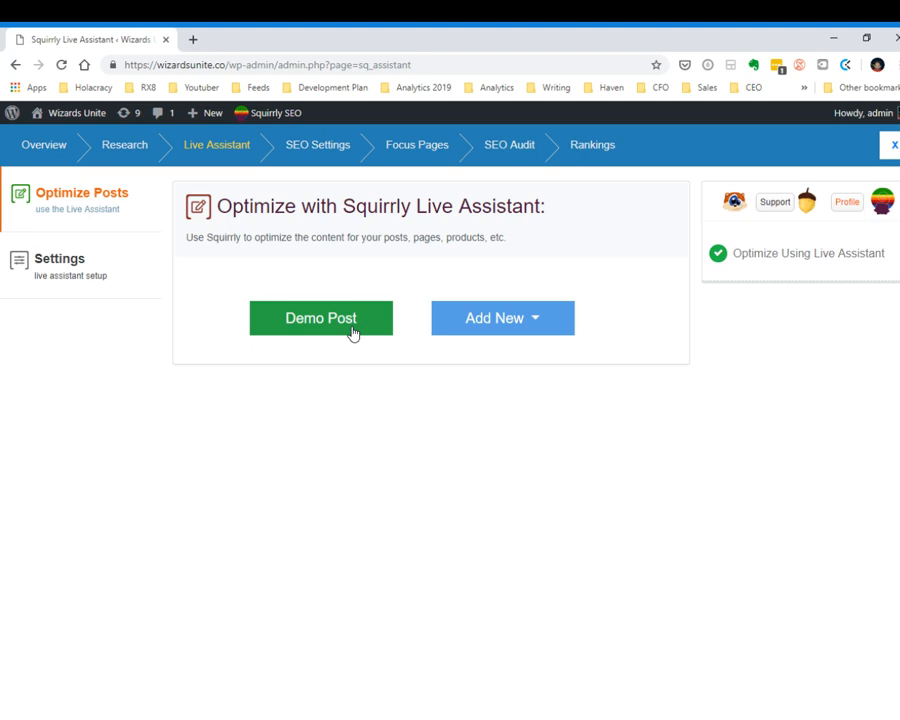
# Open the demo post 'Your First Time Hanging Out with Squirrly's Live Assistant' in the editor
pyautogui.click(321, 318)
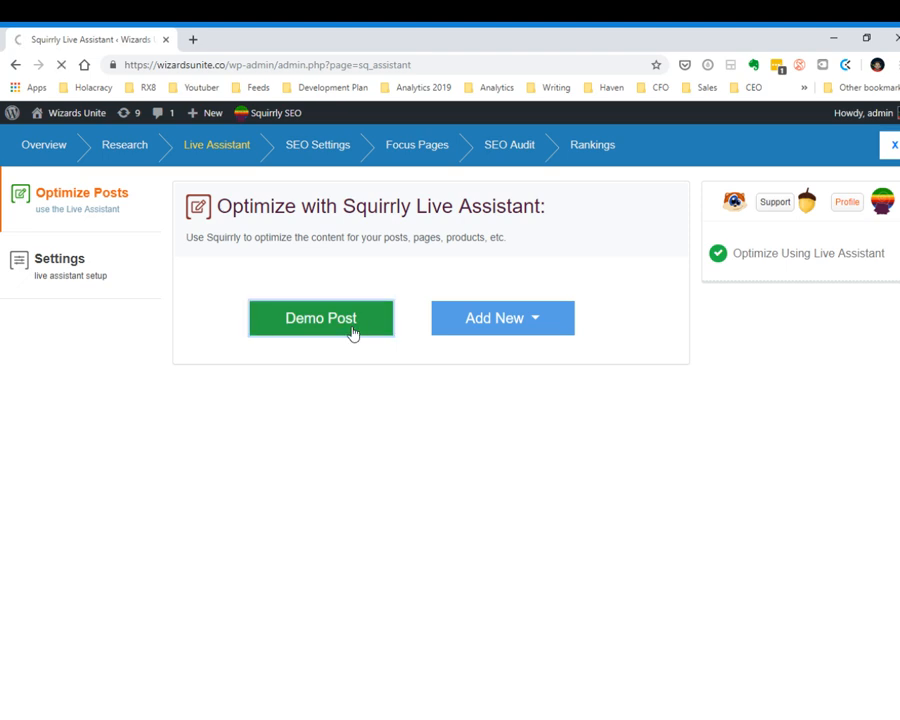
pyautogui.click(321, 318)
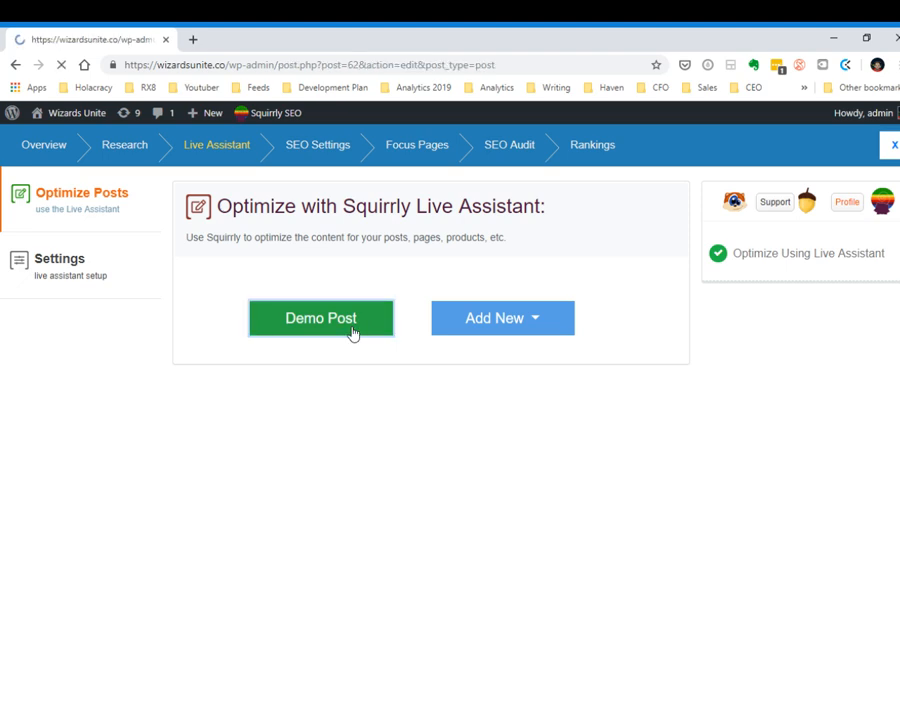
pyautogui.click(320, 318)
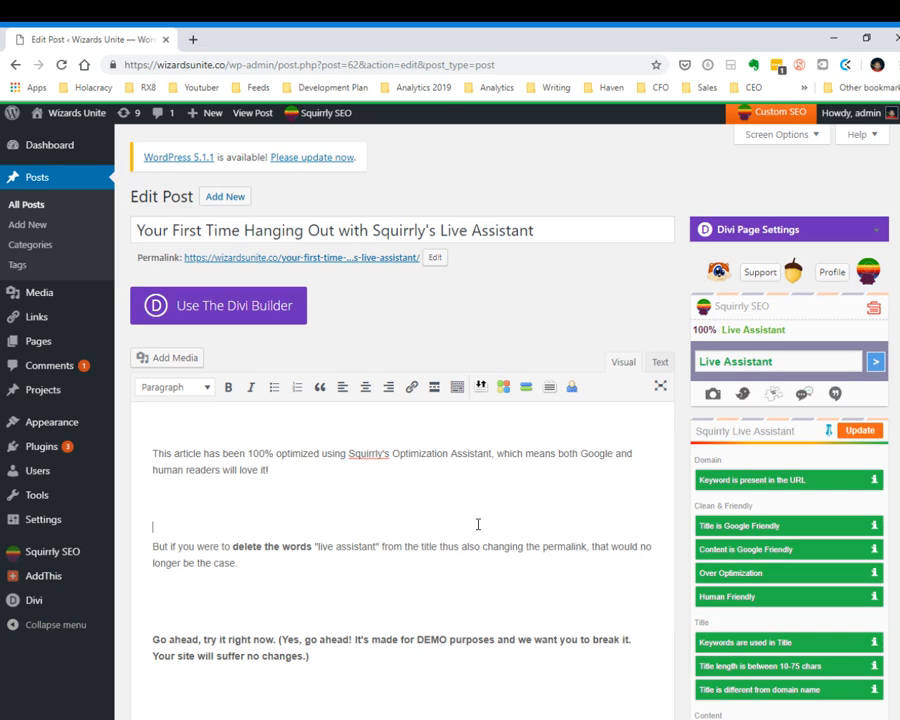
pyautogui.scroll(-3)
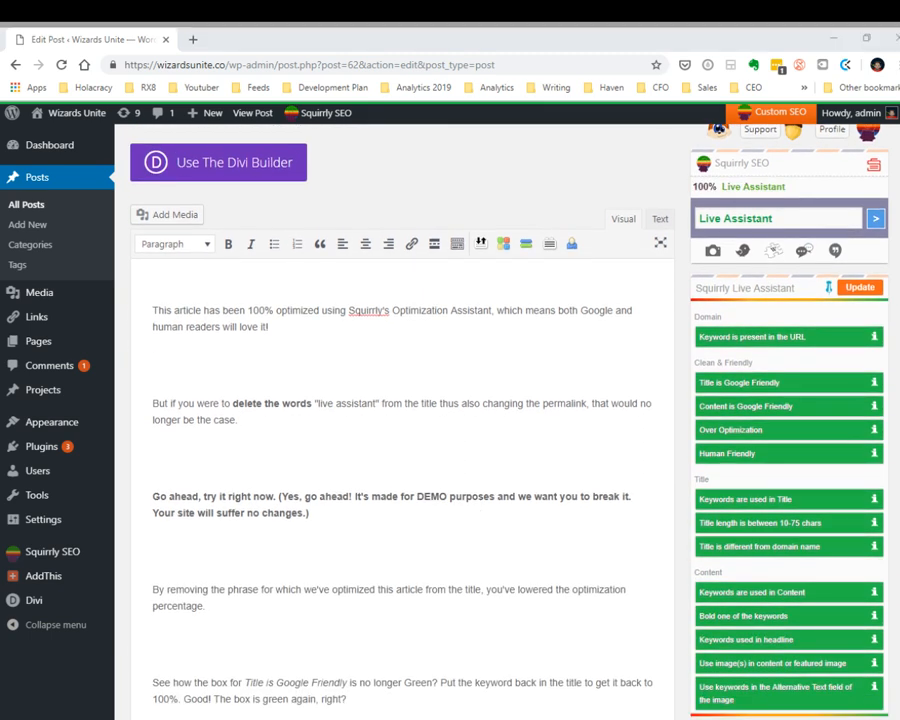
pyautogui.moveTo(178, 326); pyautogui.dragTo(268, 326)
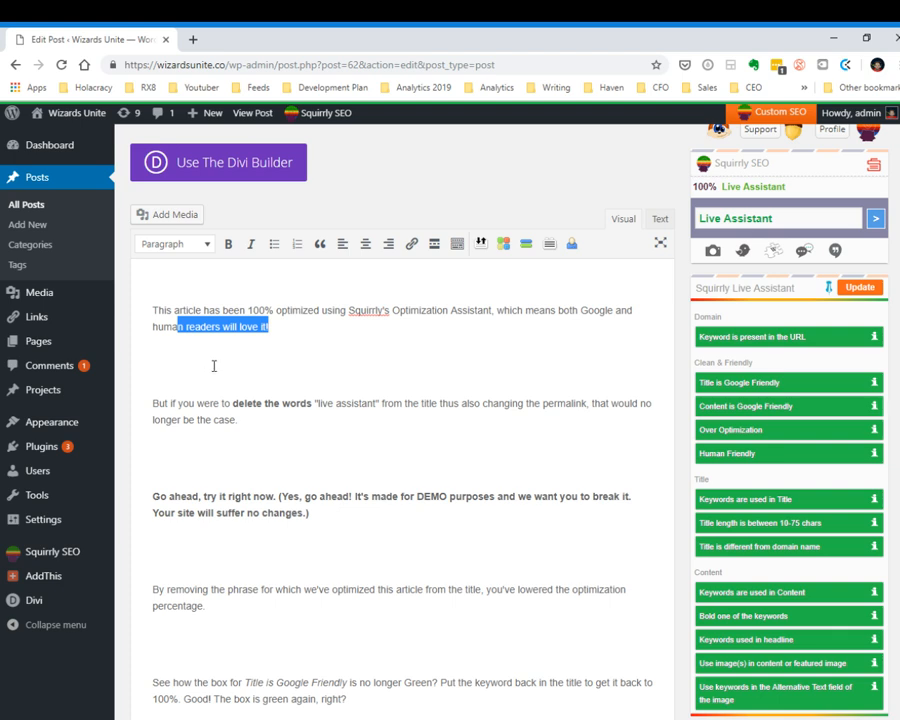
pyautogui.scroll(-3)
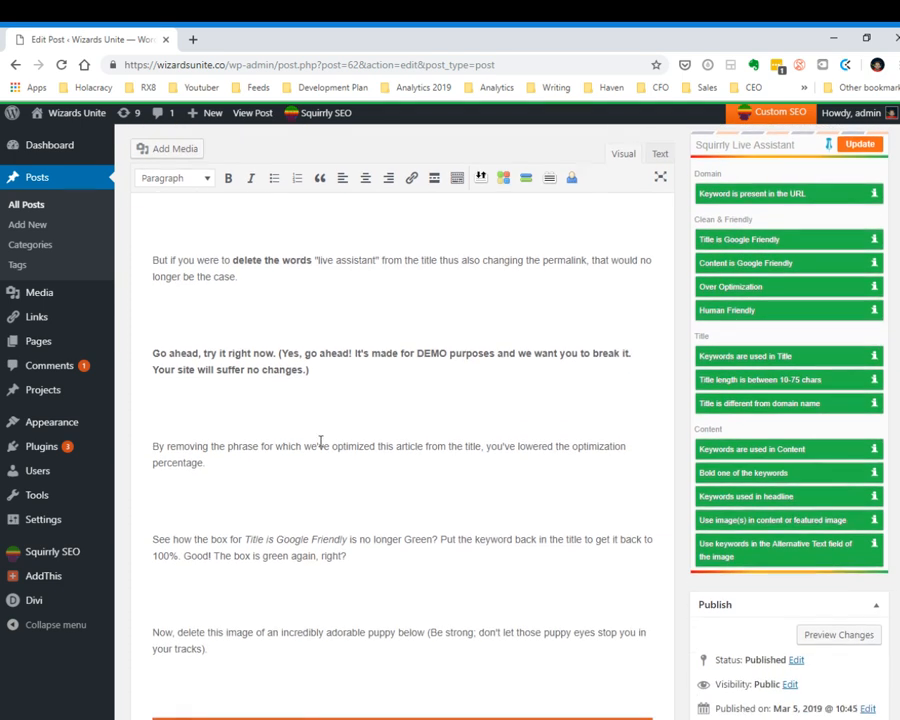
pyautogui.scroll(-3)
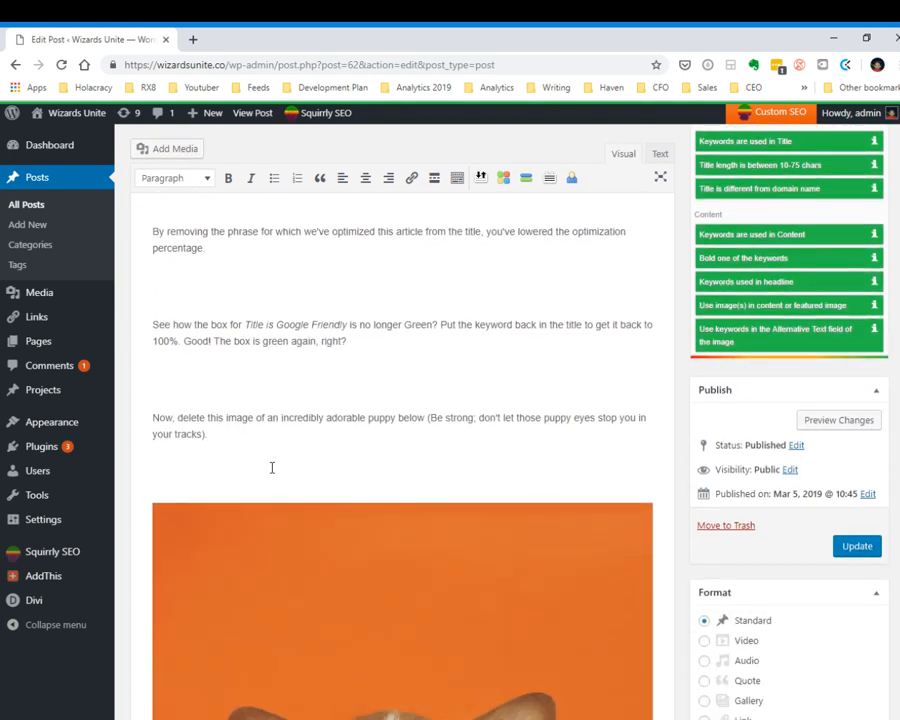
pyautogui.scroll(-3)
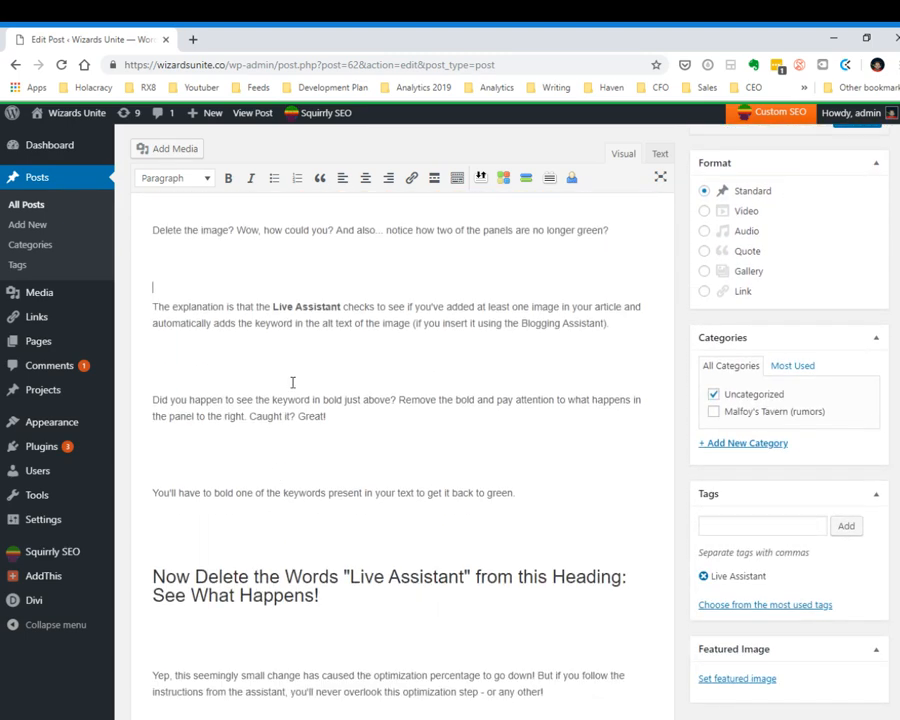
pyautogui.scroll(-3)
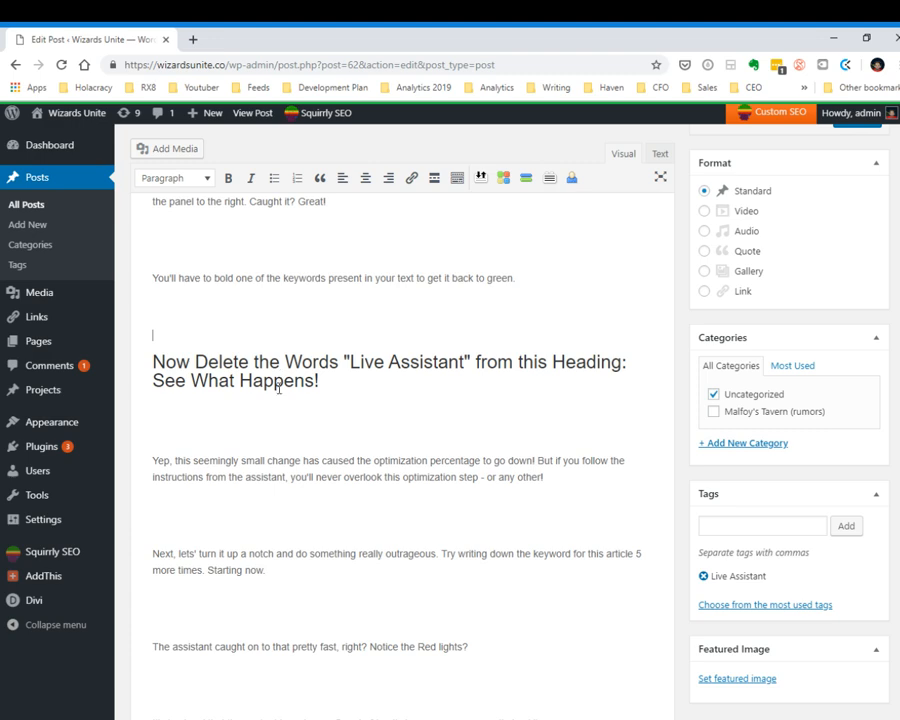
pyautogui.scroll(-3)
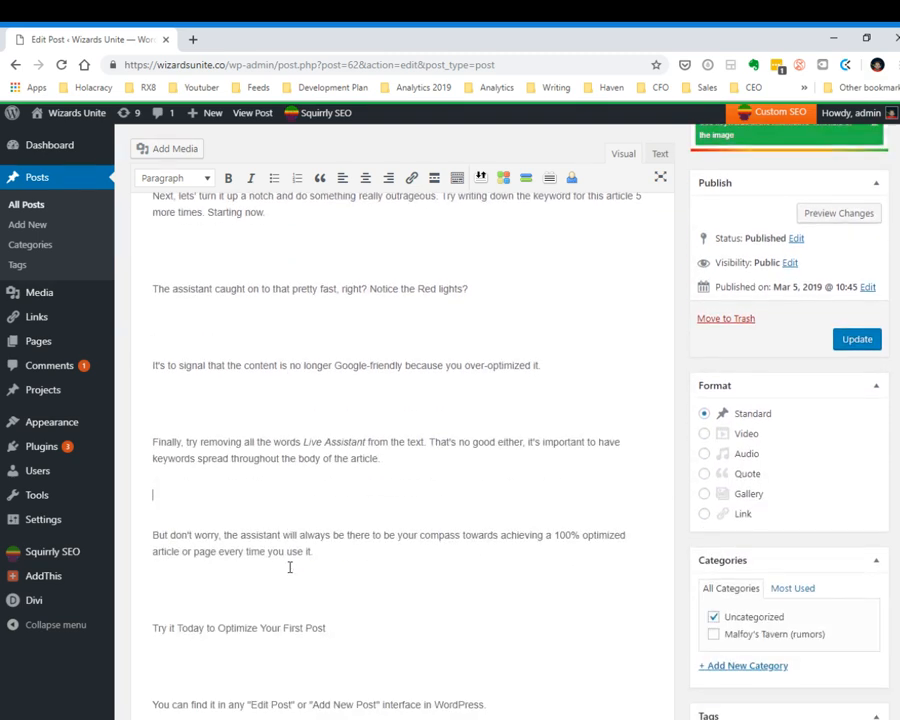
pyautogui.scroll(-3)
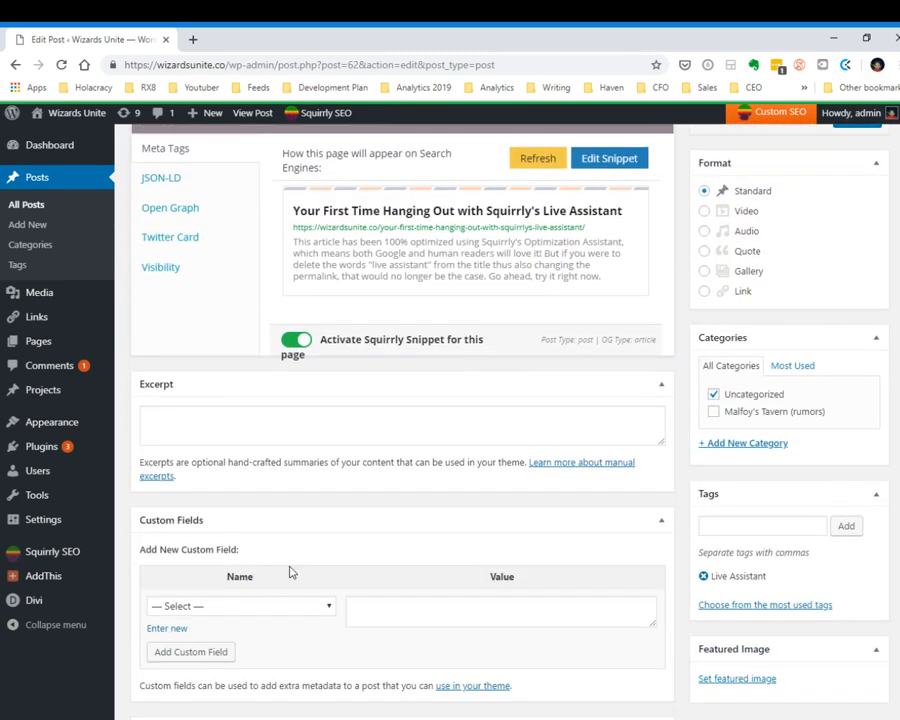
pyautogui.scroll(3)
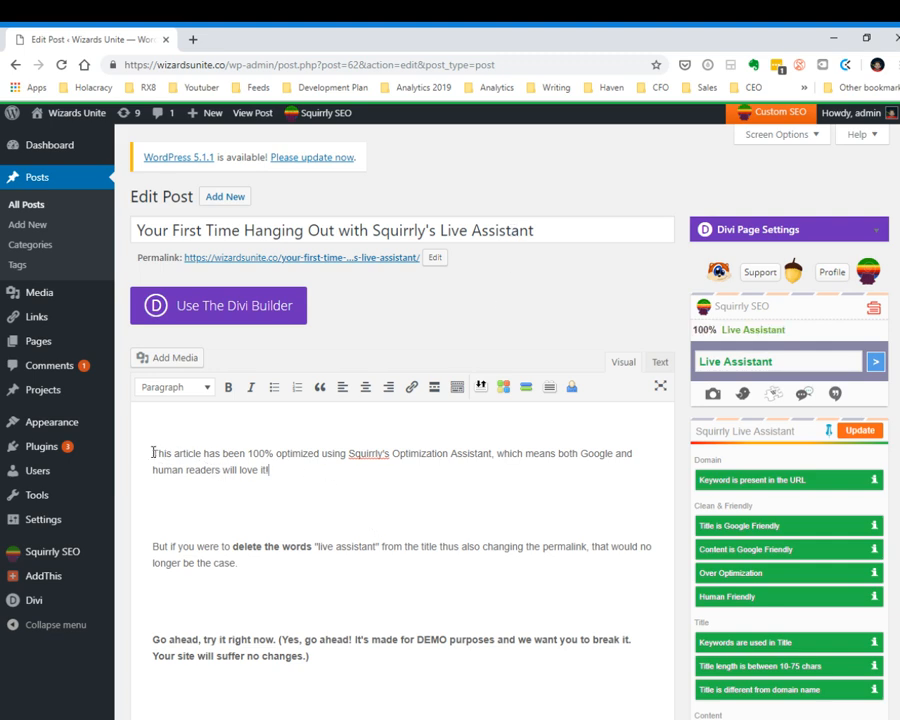
# Delete 'Live Assistant' from the end of the demo post's title
pyautogui.moveTo(152, 453); pyautogui.dragTo(268, 470)
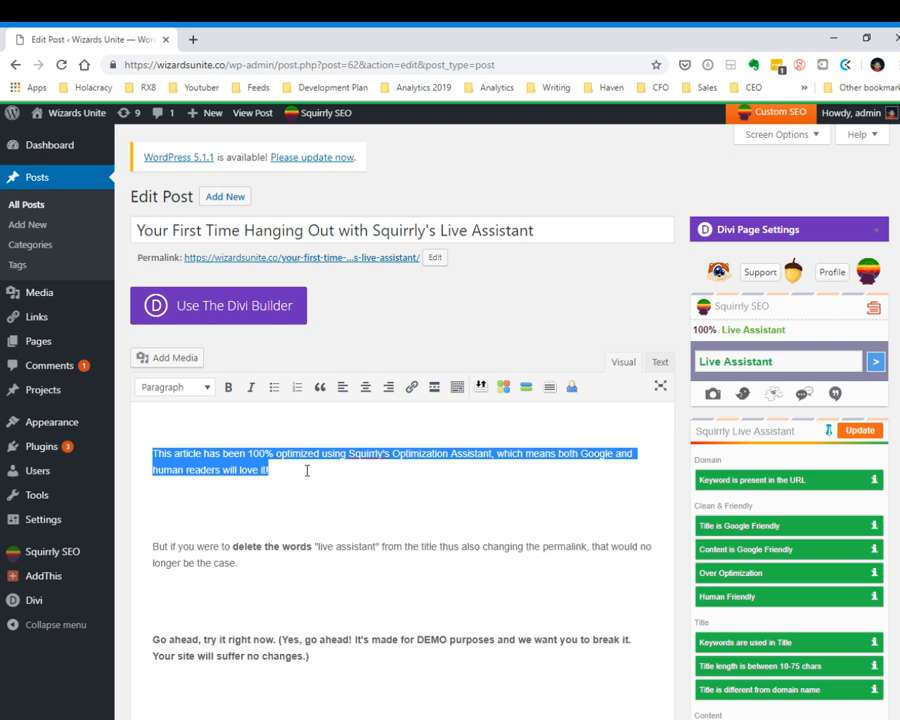
pyautogui.moveTo(351, 541)
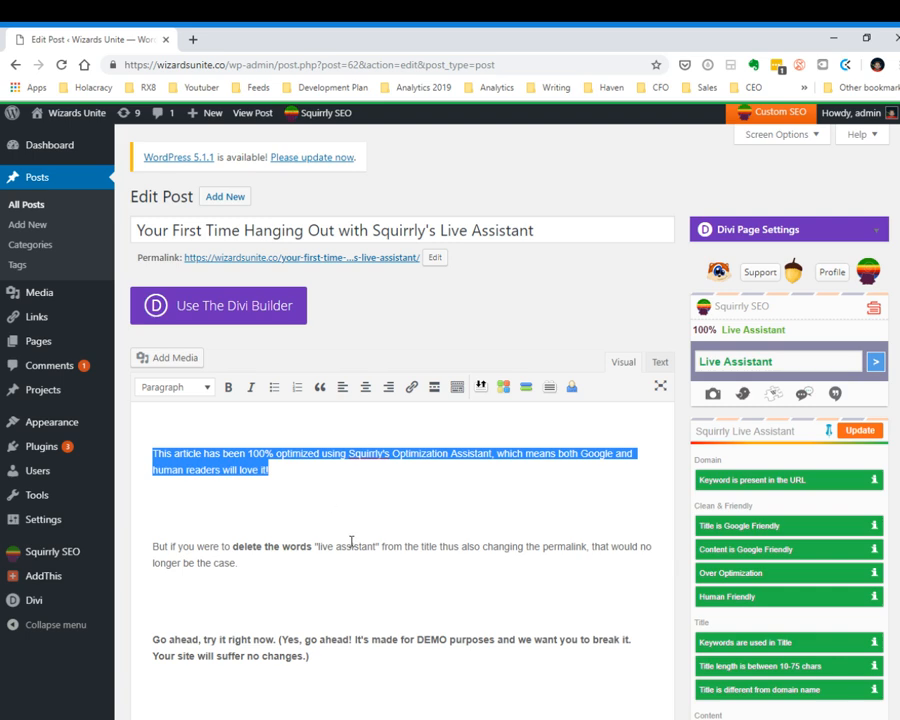
pyautogui.moveTo(533, 273)
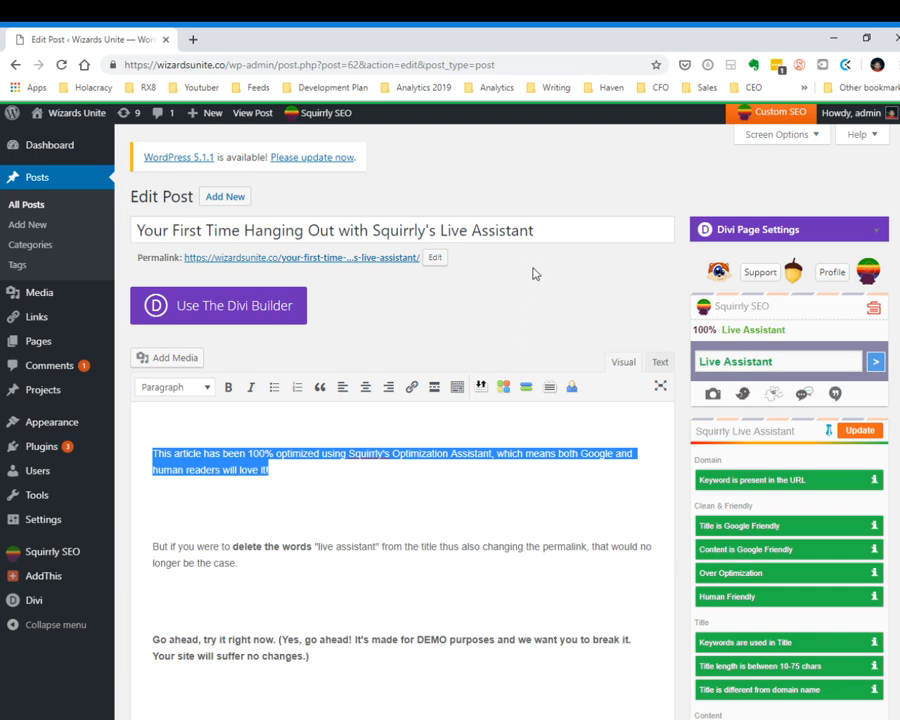
pyautogui.click(540, 230)
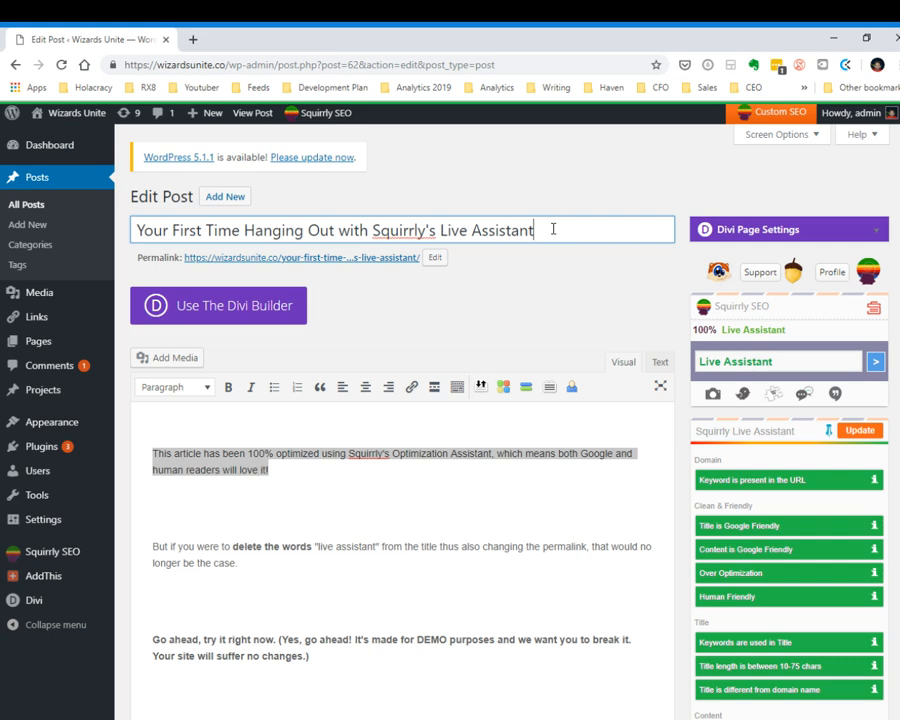
pyautogui.doubleClick(518, 230)
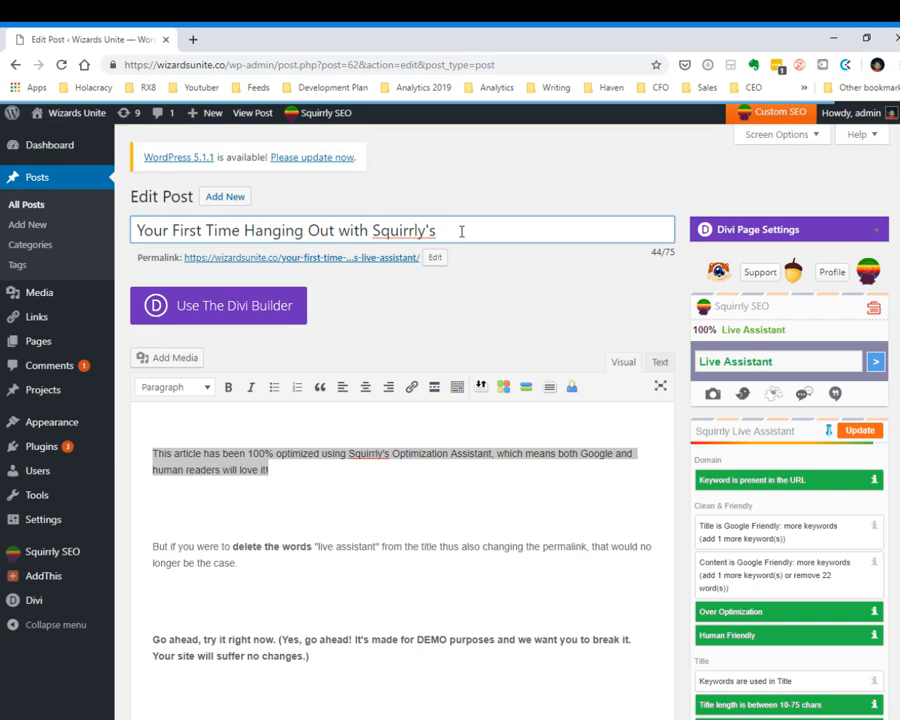
pyautogui.moveTo(536, 285)
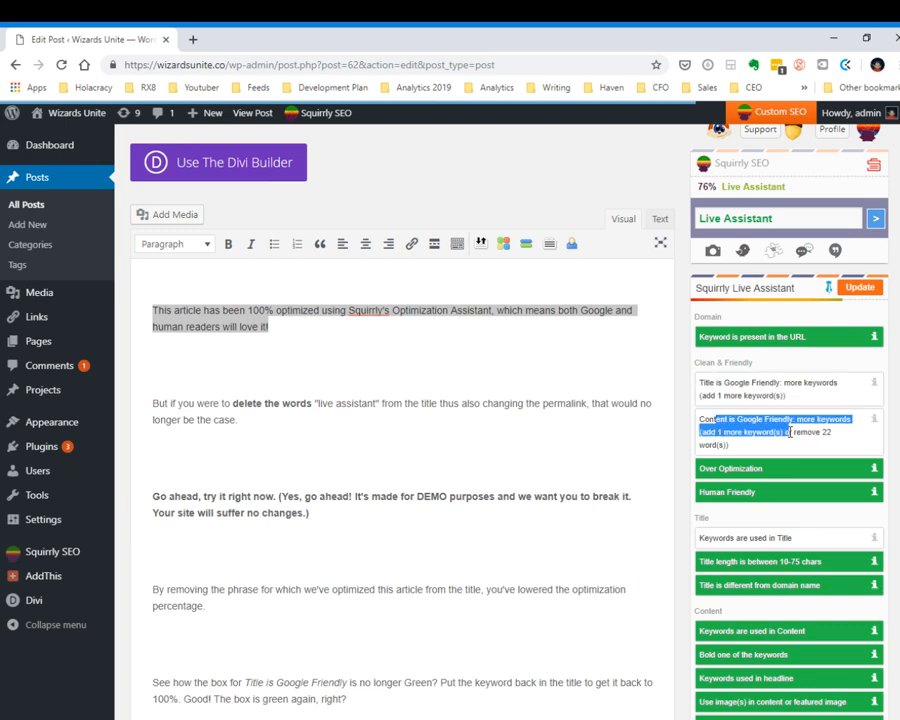
pyautogui.moveTo(795, 453)
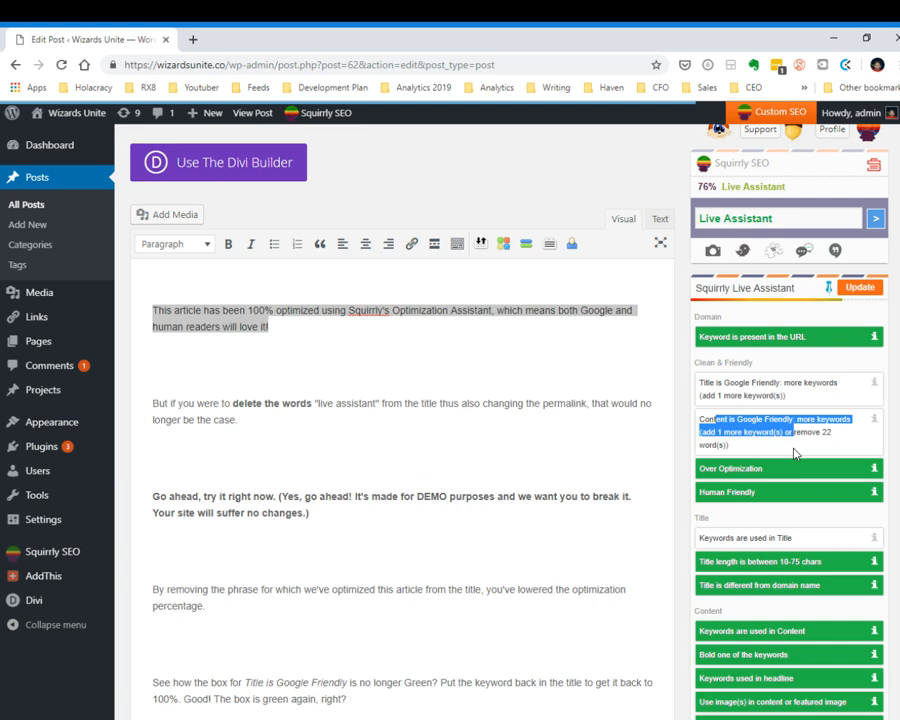
# Scroll the Live Assistant sidebar to review the 76% score and grey Title and Content checks
pyautogui.scroll(-3)
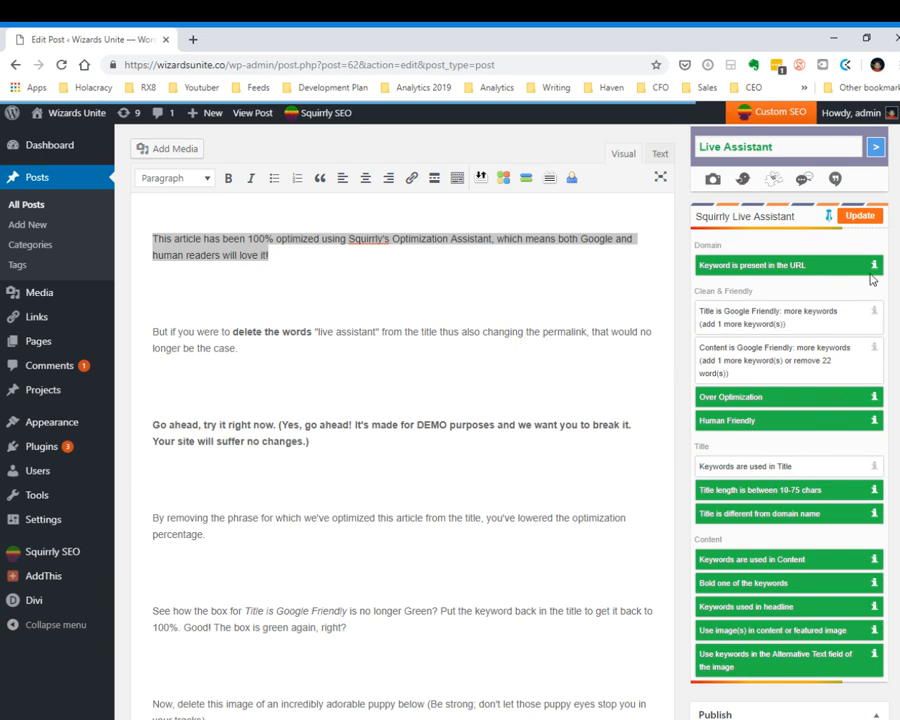
pyautogui.moveTo(874, 265)
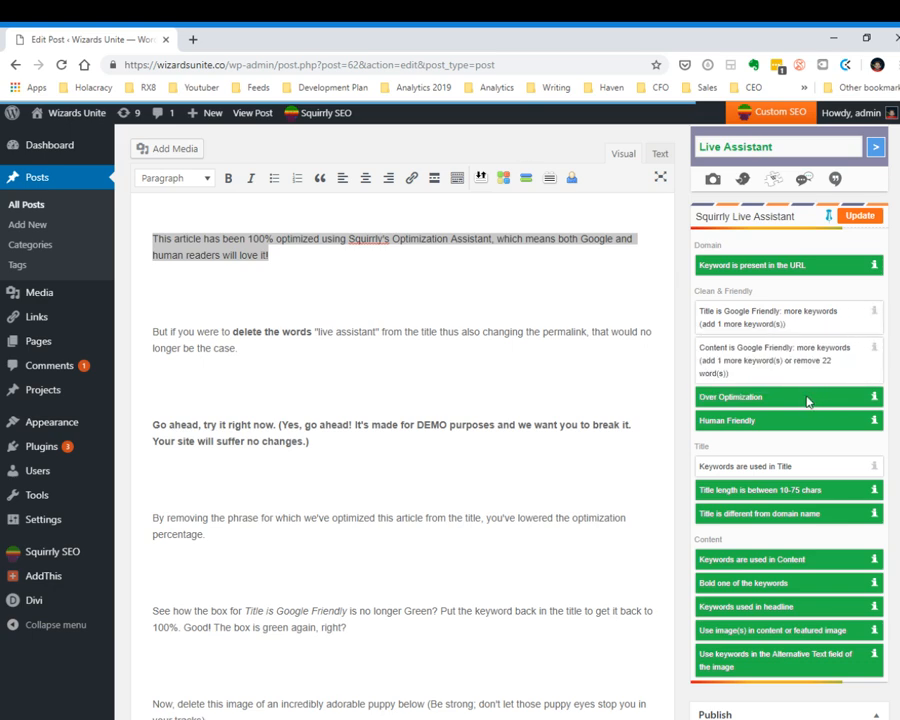
pyautogui.moveTo(768, 402)
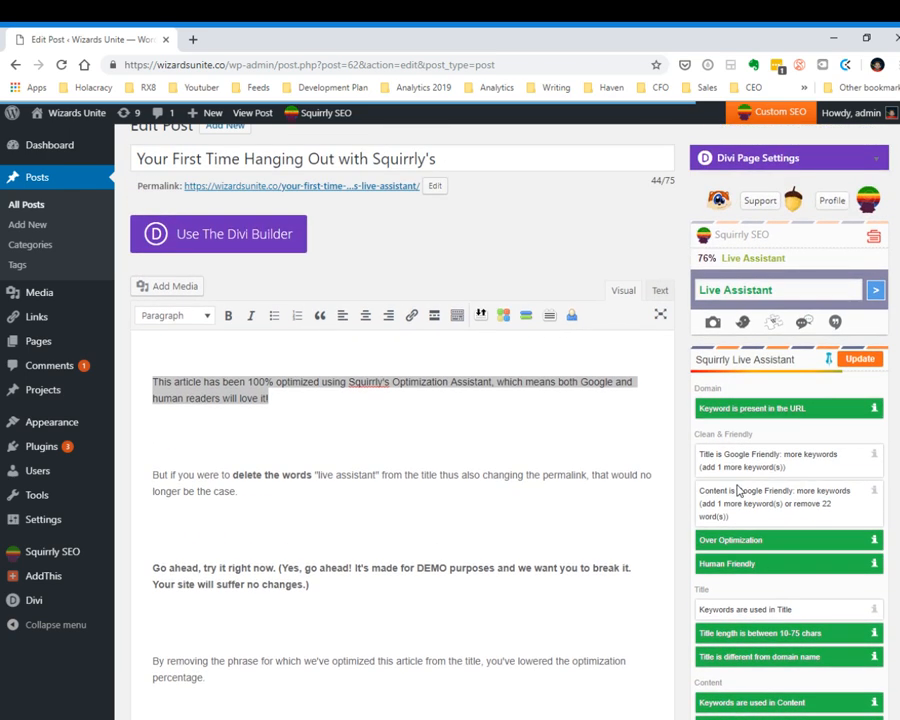
pyautogui.scroll(-3)
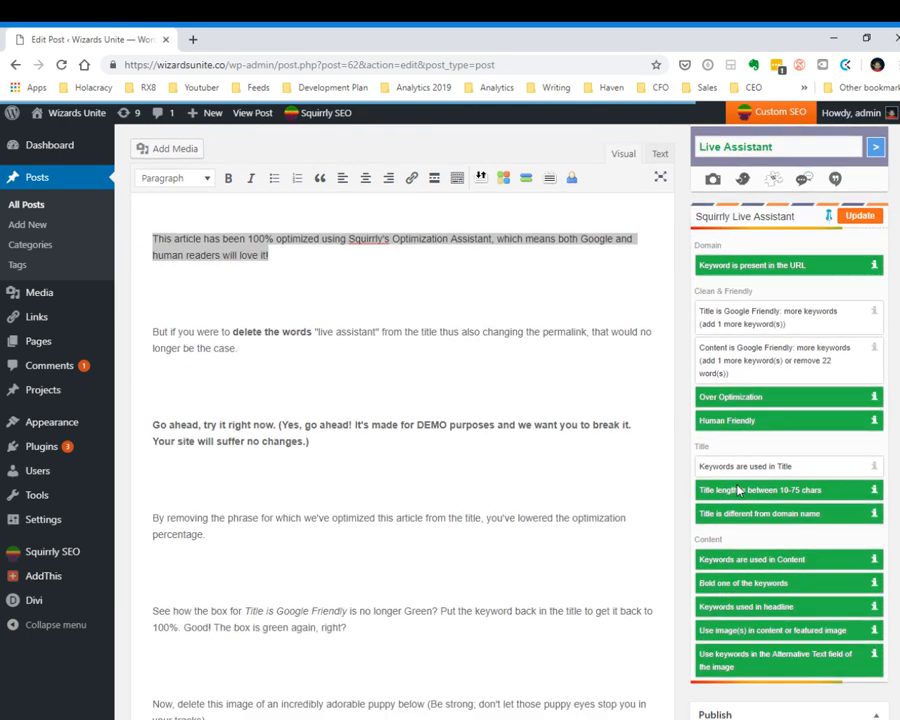
pyautogui.scroll(-3)
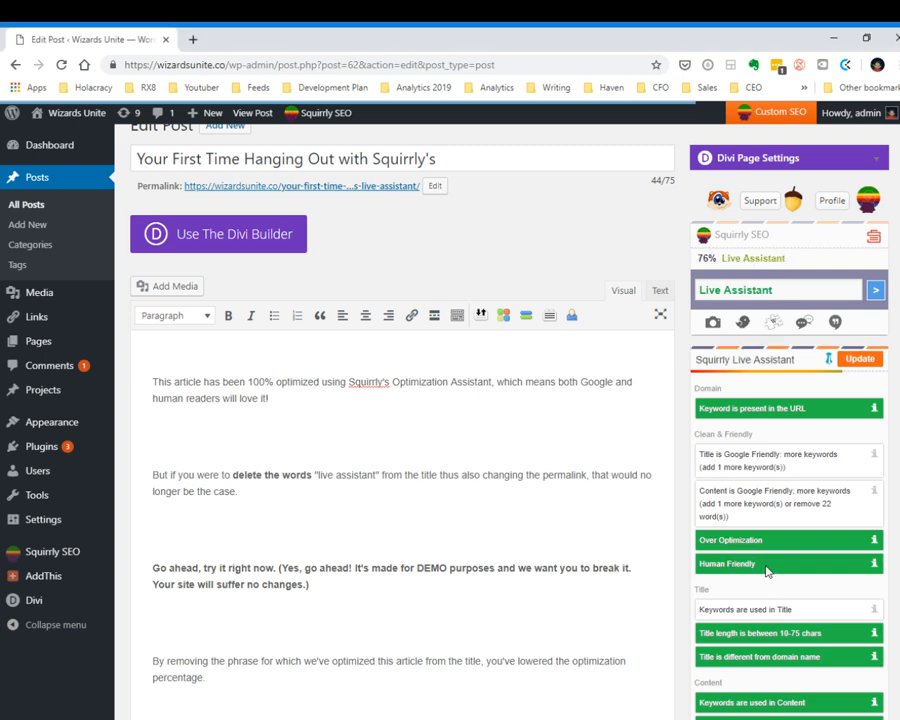
pyautogui.scroll(-3)
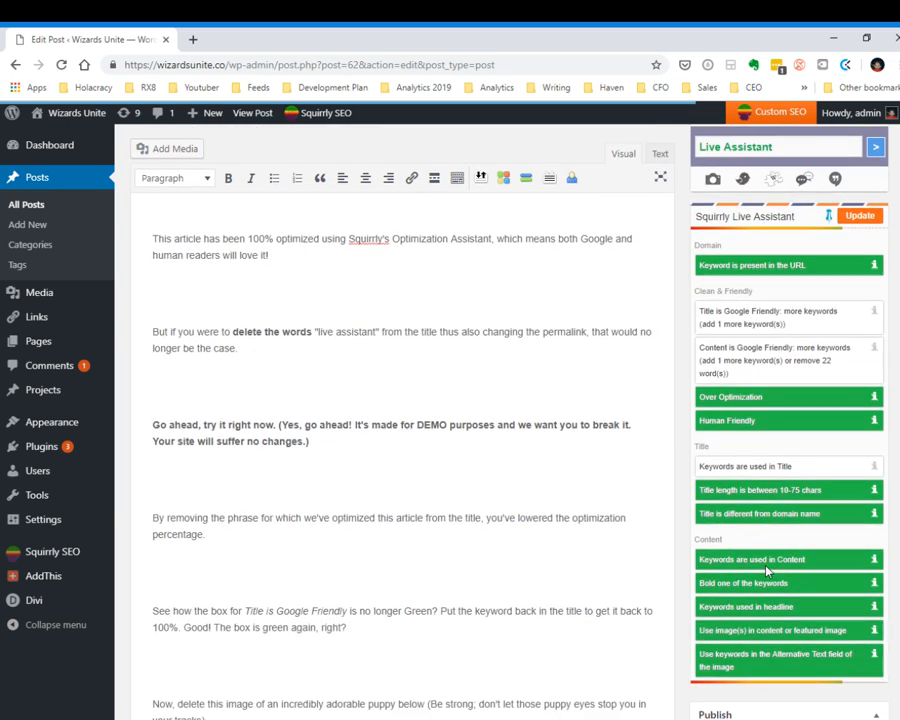
pyautogui.moveTo(409, 473)
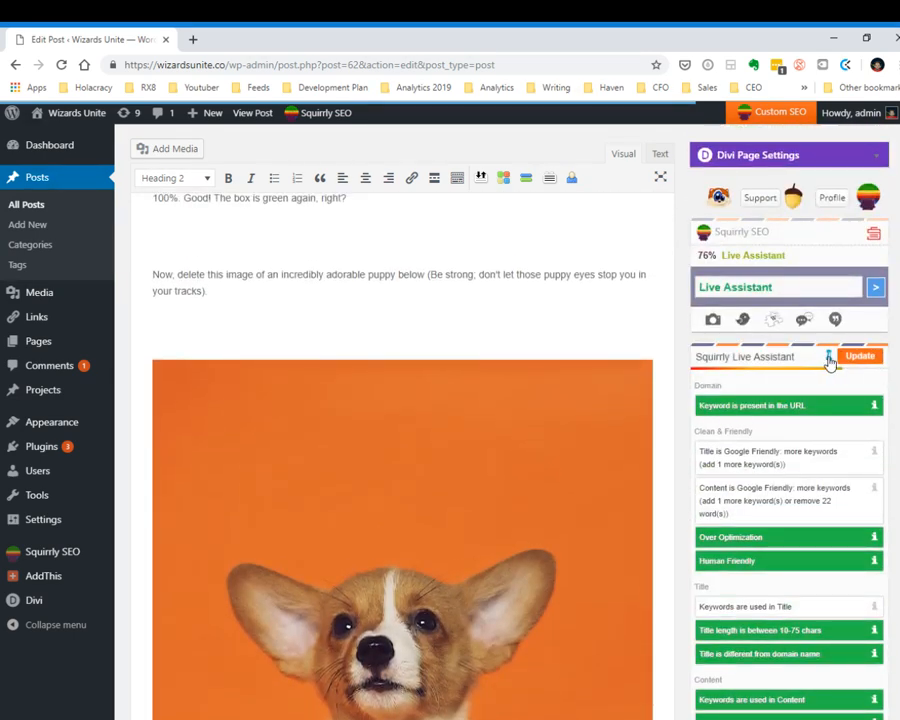
# Cut 'ive Assistant' from the Heading 2 line, leaving 'L', and view the grey headline check
pyautogui.scroll(-3)
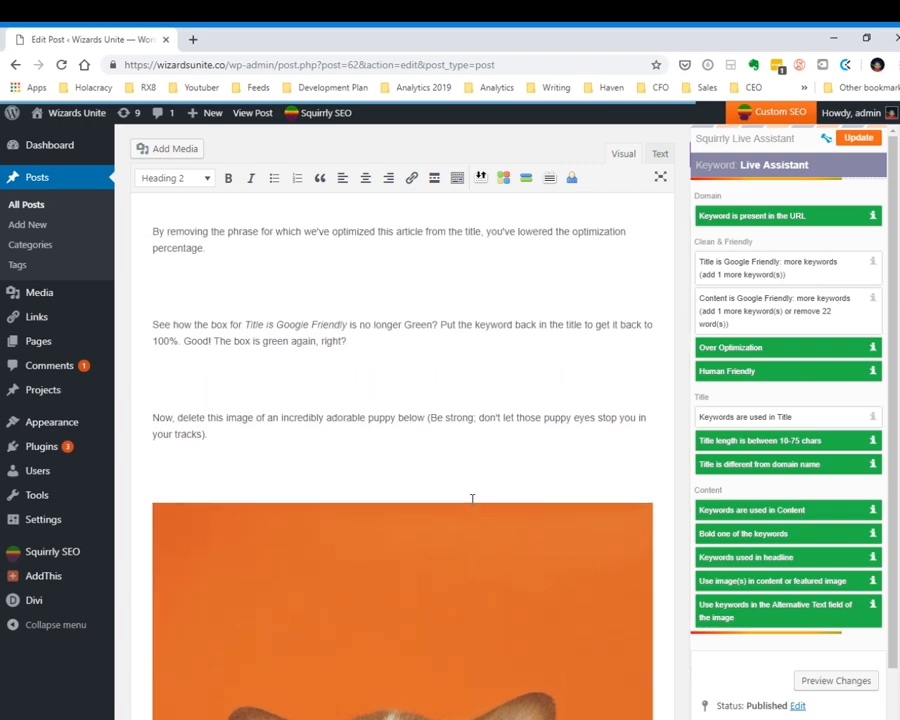
pyautogui.scroll(-3)
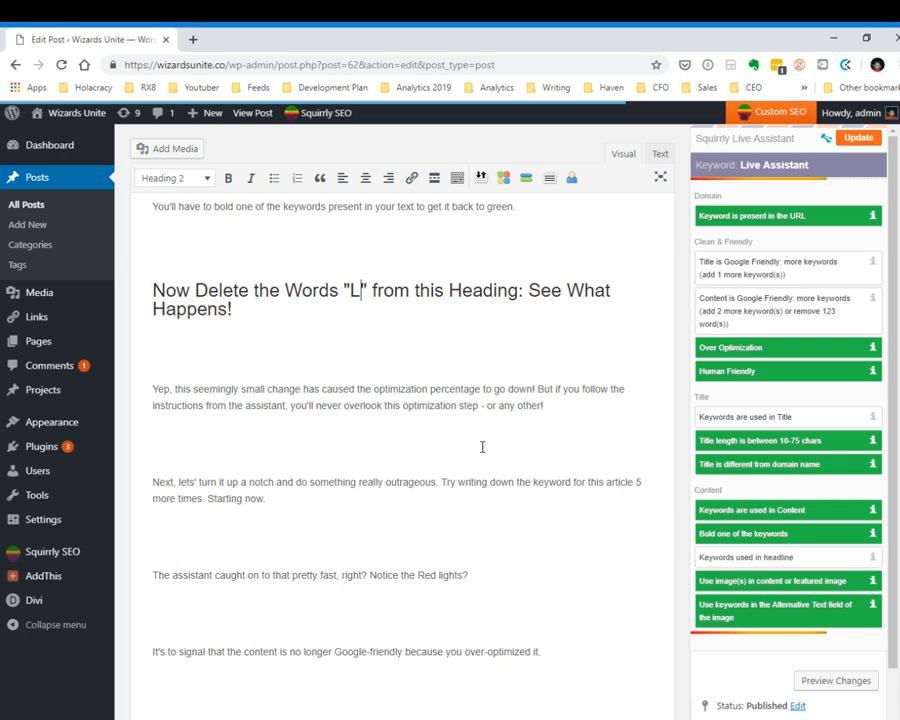
pyautogui.moveTo(435, 439)
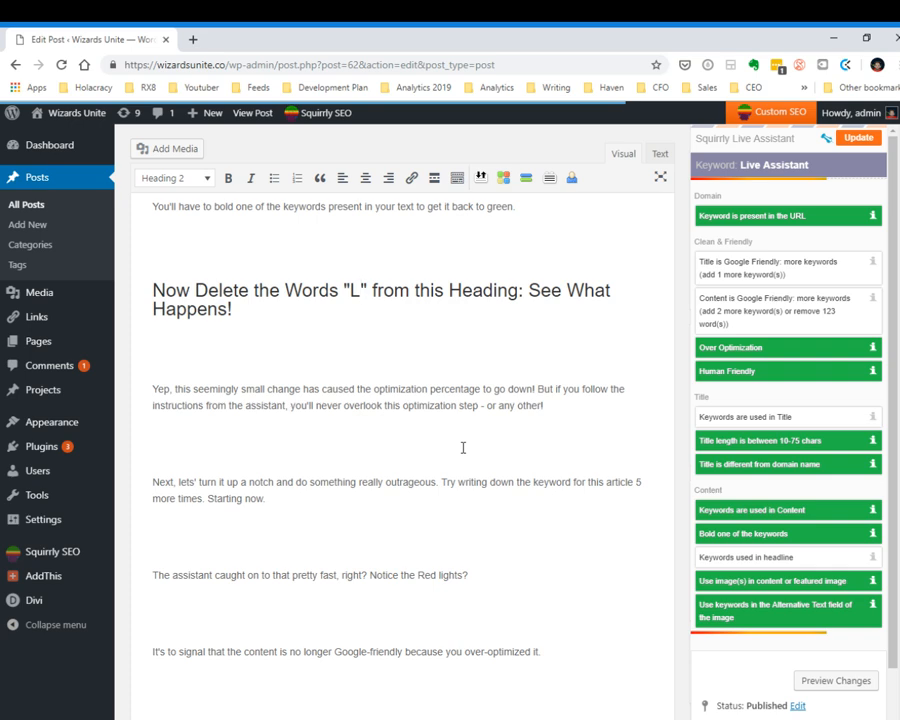
pyautogui.click(362, 290)
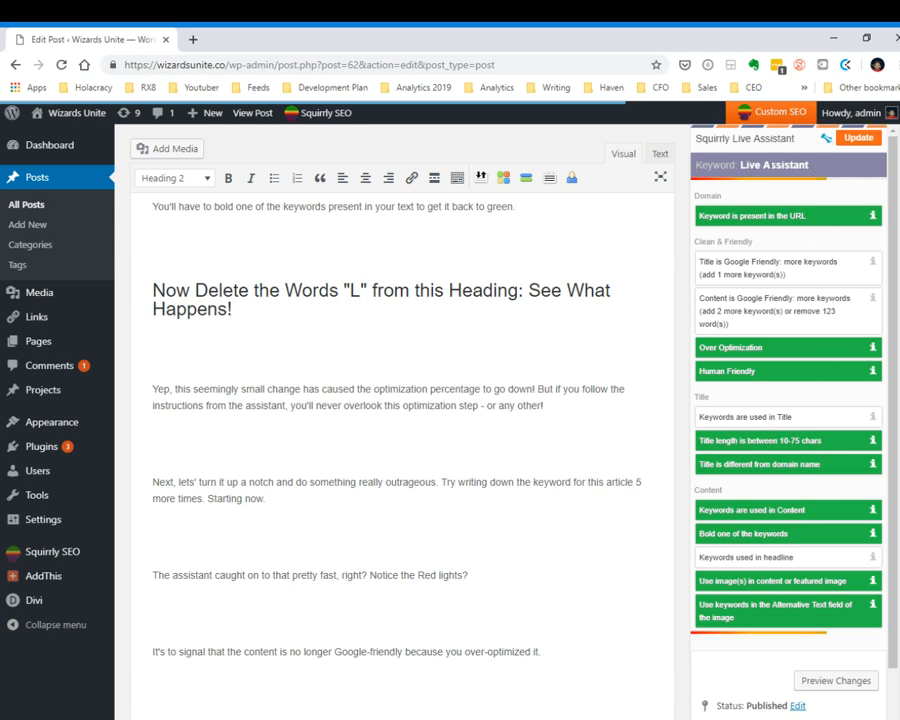
pyautogui.click(358, 290)
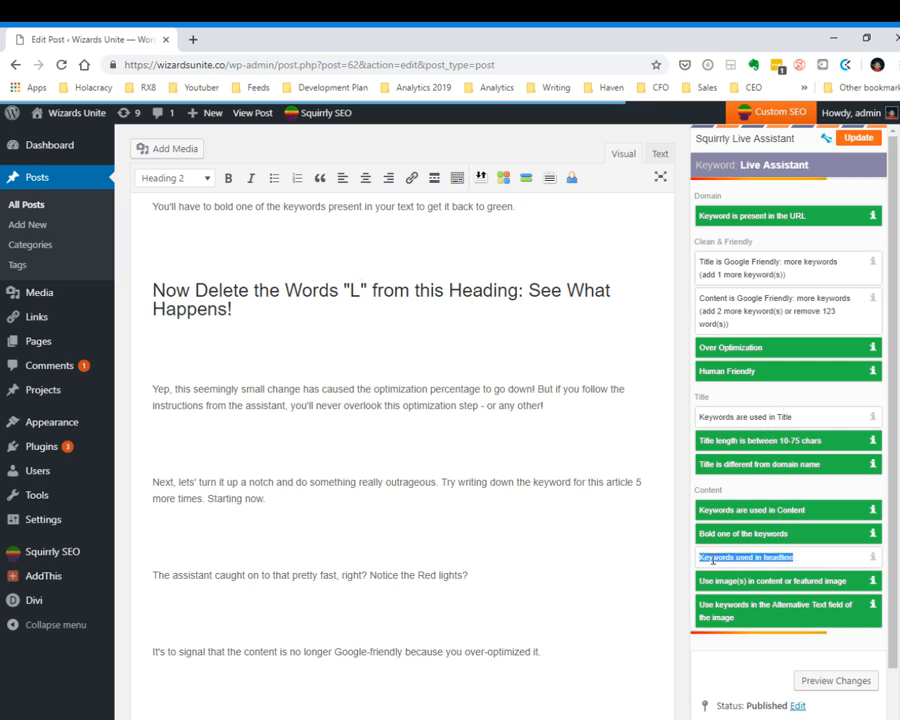
pyautogui.scroll(-3)
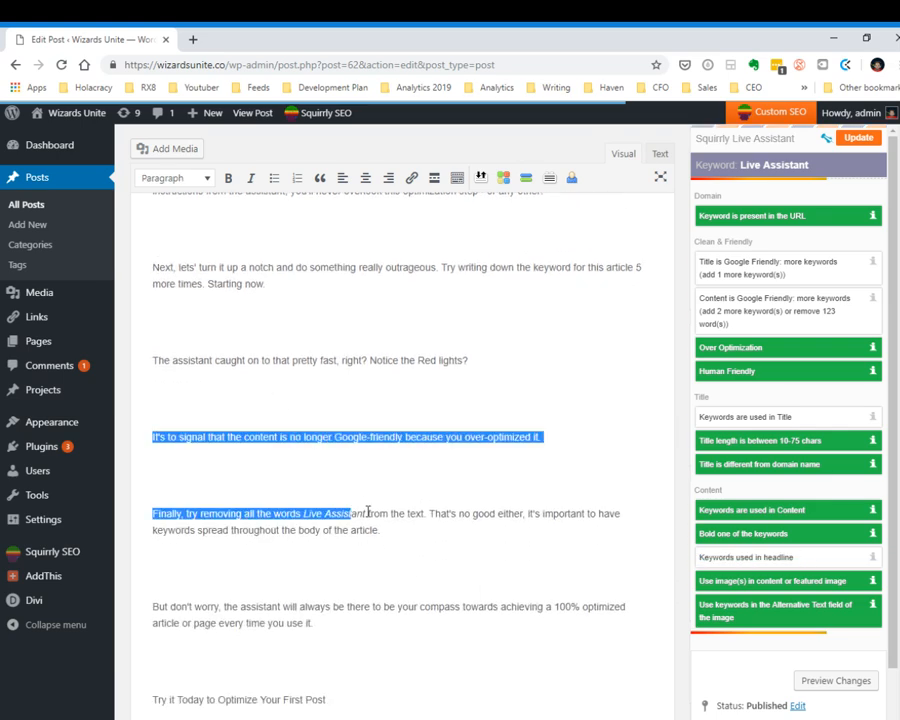
# Delete the puppy image from the post body so the image and alt-text checks fail
pyautogui.scroll(-3)
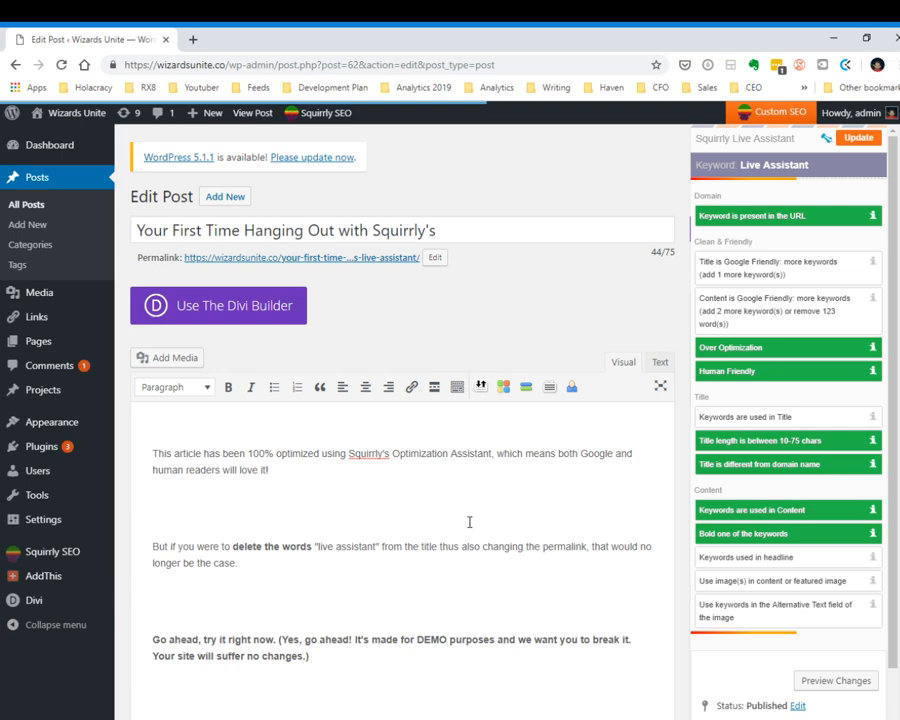
pyautogui.moveTo(350, 230)
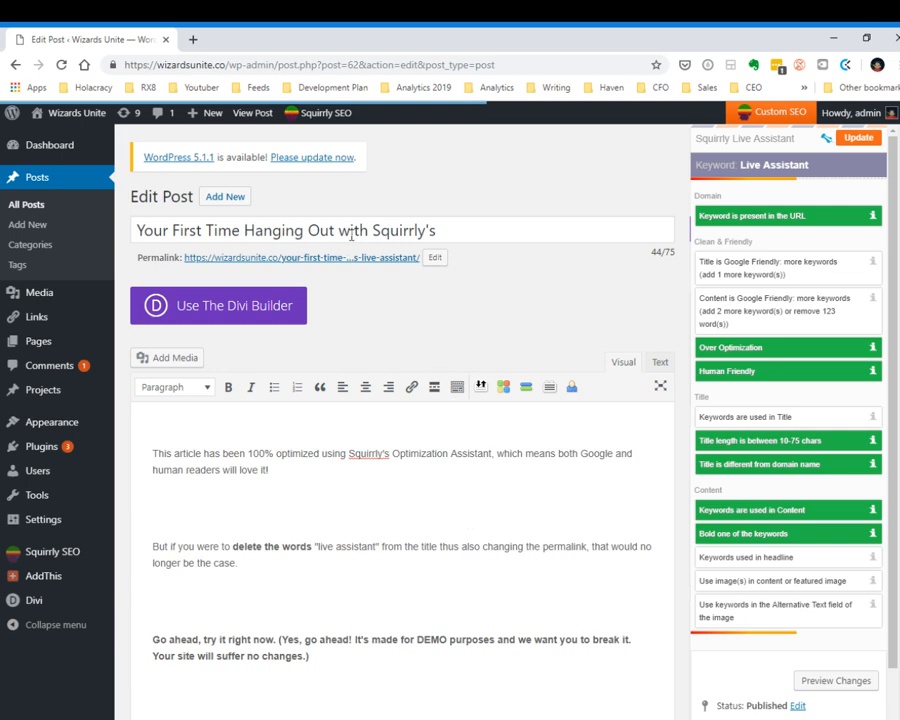
pyautogui.moveTo(152, 453); pyautogui.dragTo(237, 562)
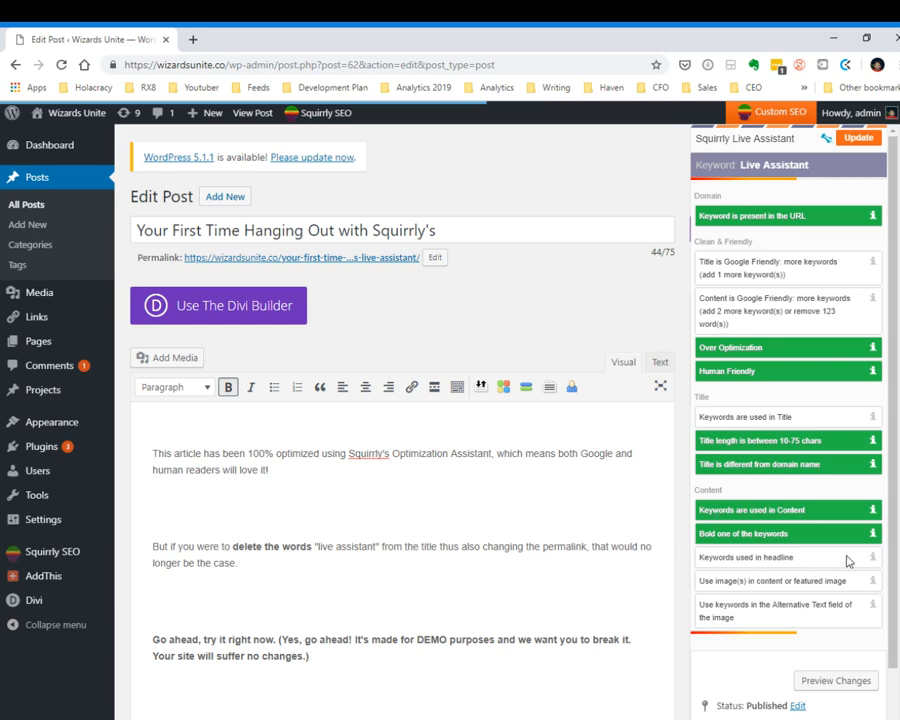
pyautogui.moveTo(872, 604)
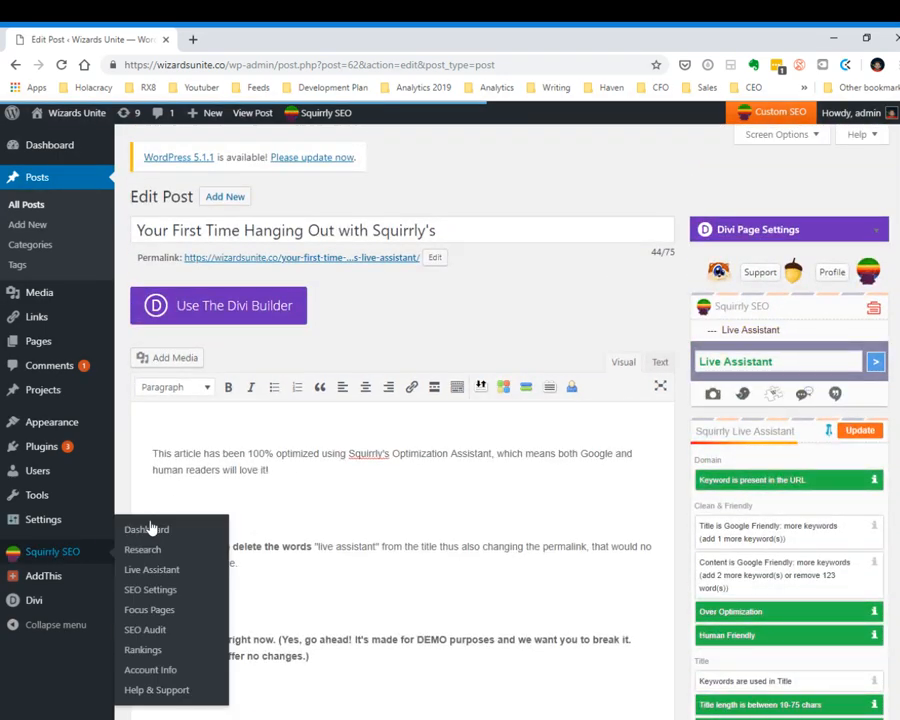
# Let the score recalculate to 53%, then return to Squirrly SEO's Live Assistant page
pyautogui.click(236, 495)
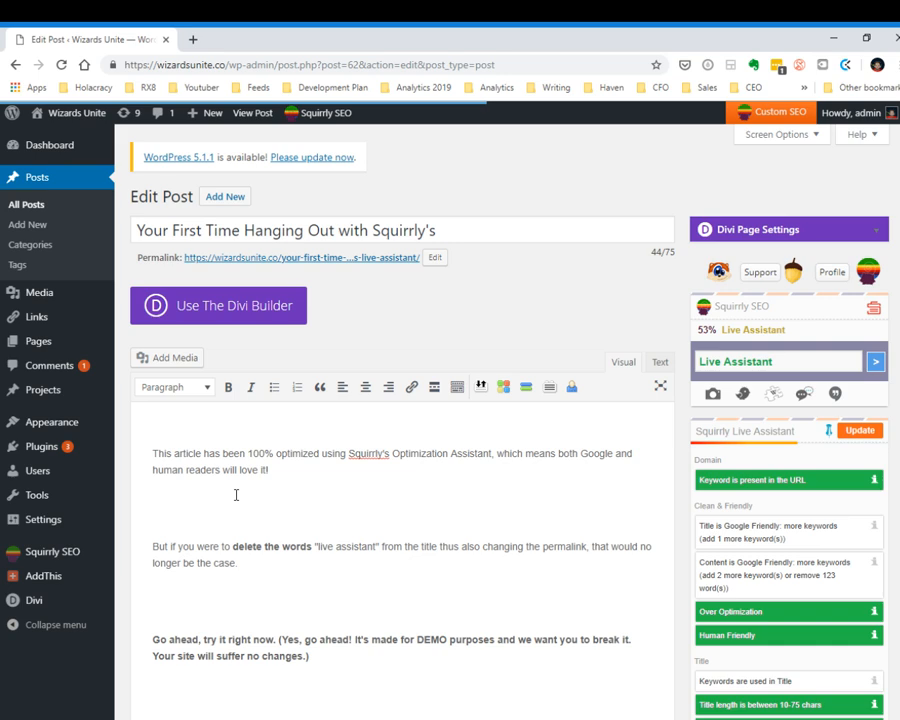
pyautogui.click(152, 507)
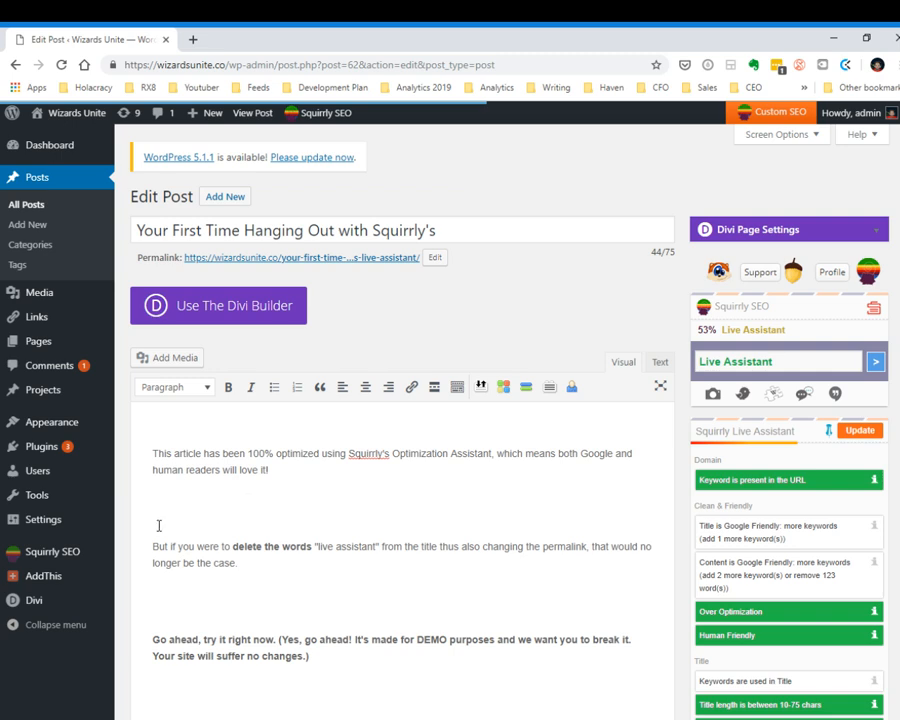
pyautogui.click(51, 551)
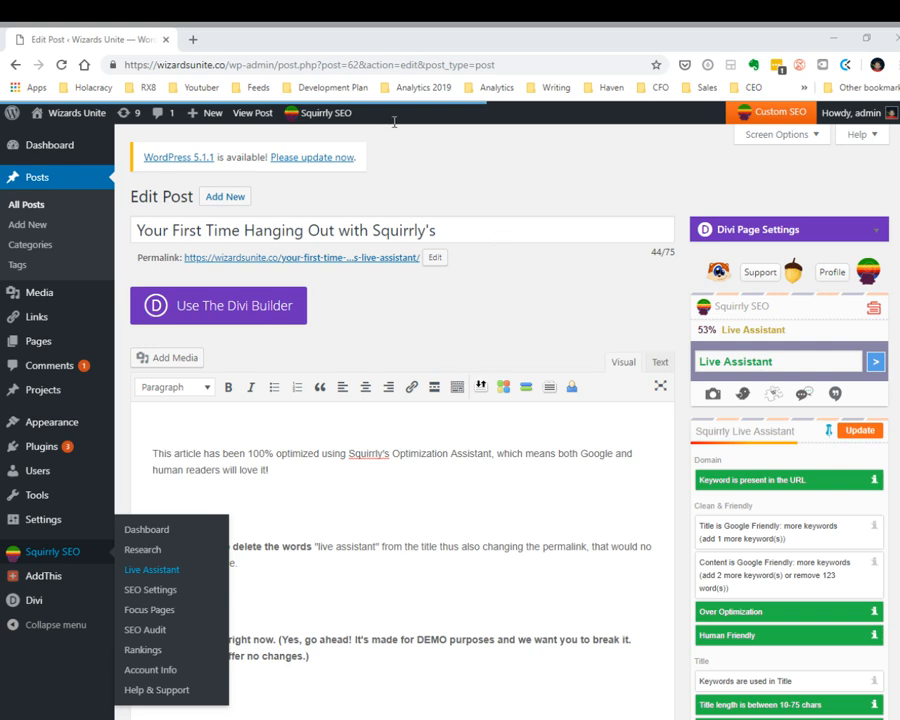
pyautogui.moveTo(533, 152)
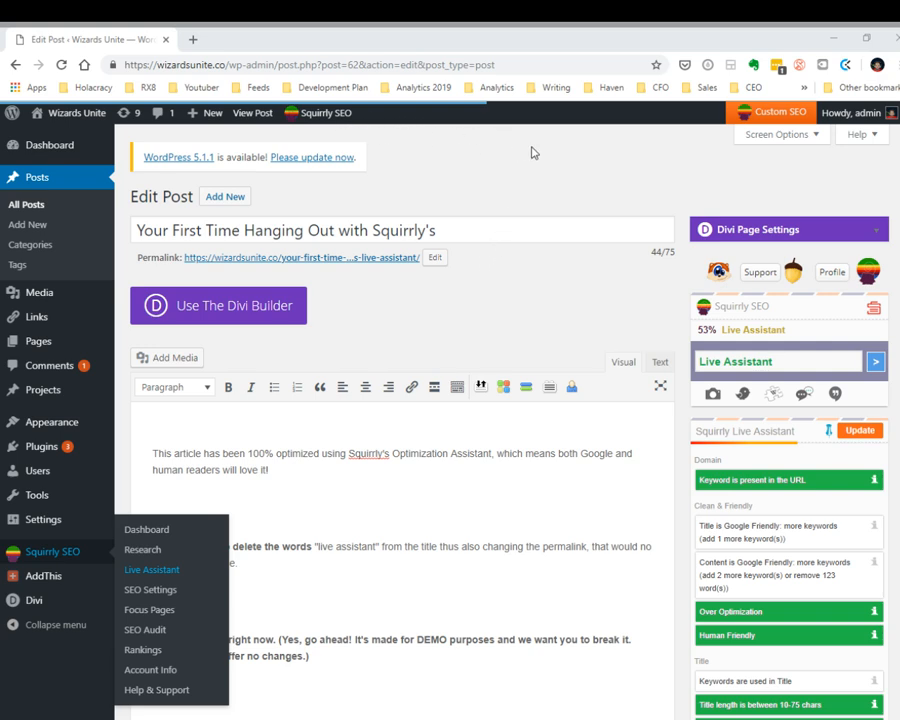
pyautogui.click(151, 569)
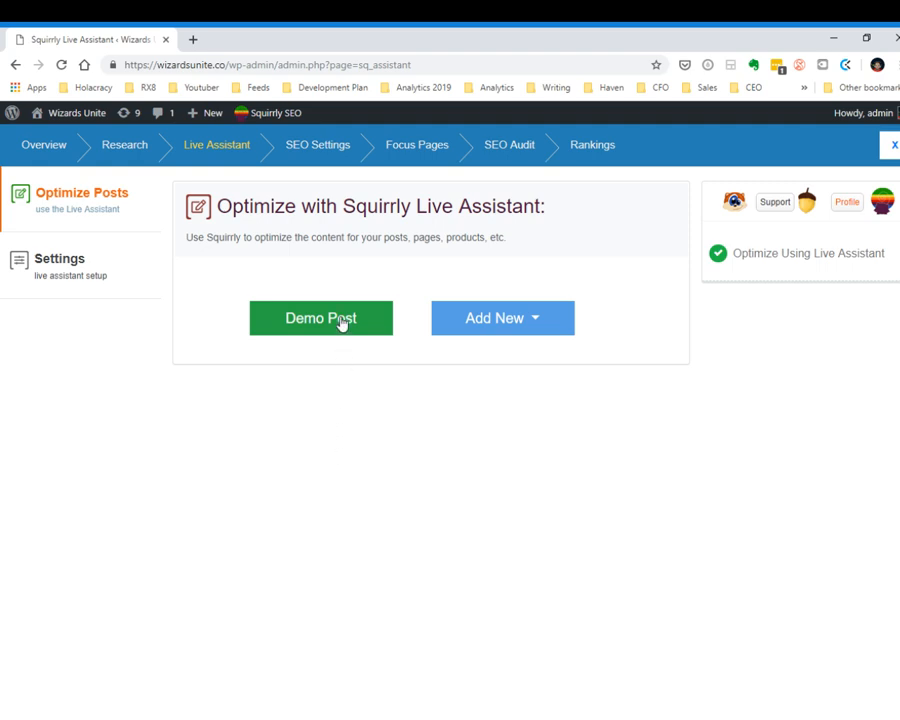
pyautogui.moveTo(397, 510)
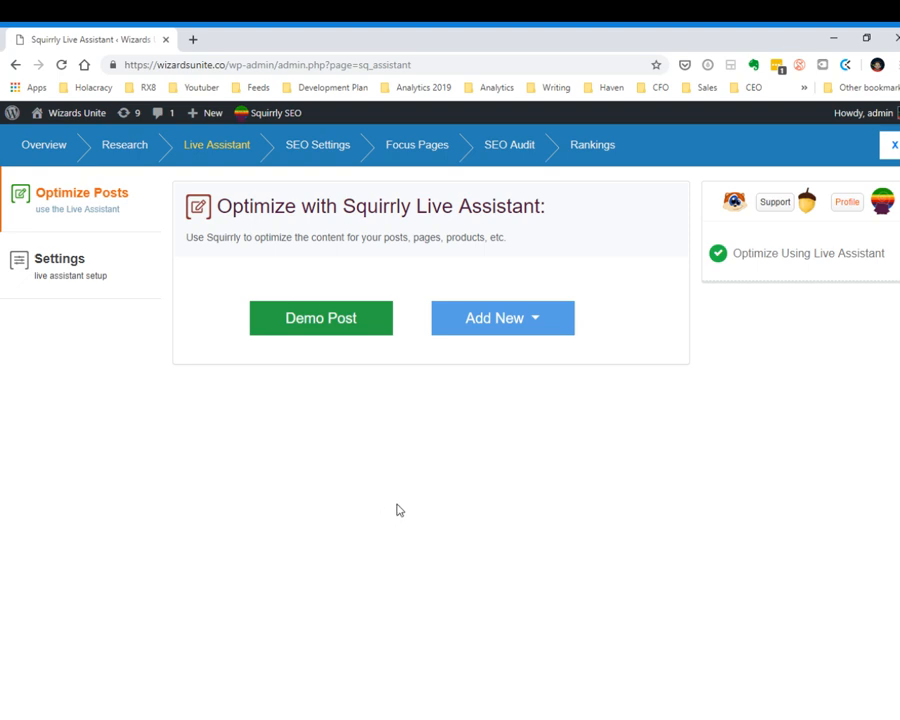